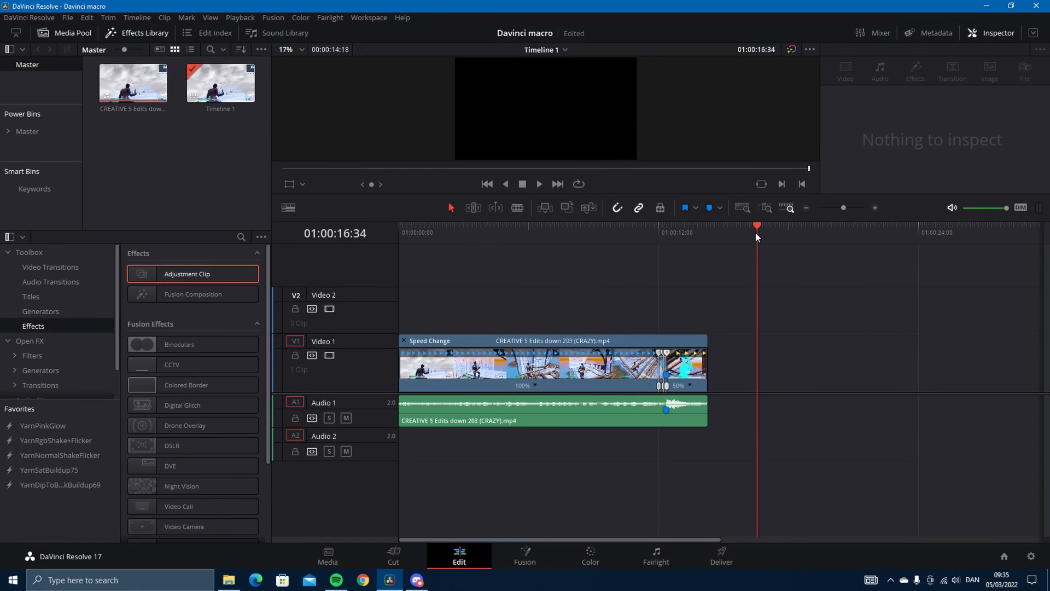
Place an Adjustment Clip on Video 2 over the end of the gameplay clip.
{"action": "left_click", "coordinate": [643, 232]}
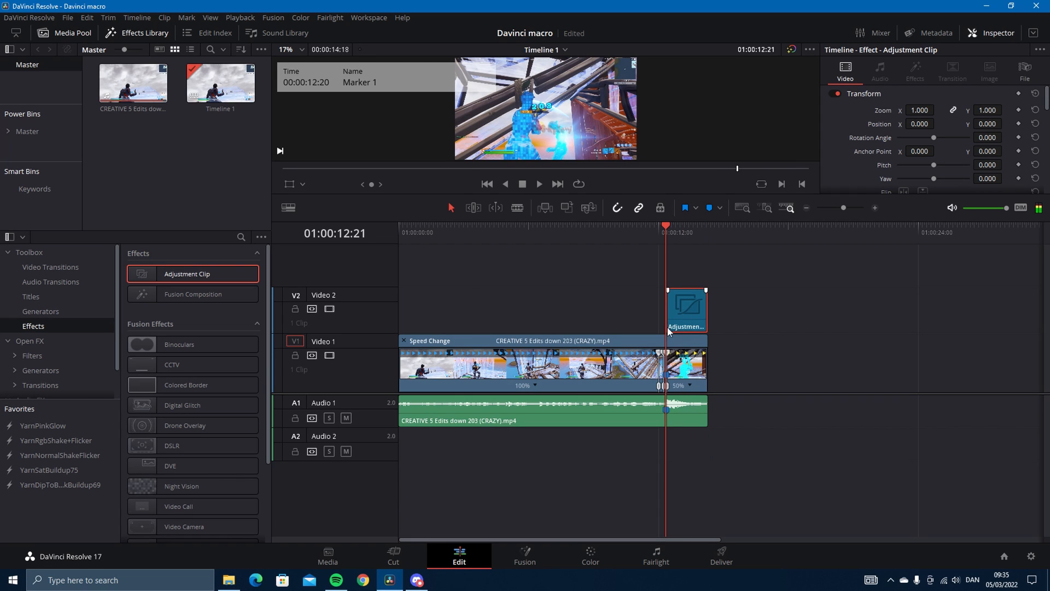
{"action": "left_click", "coordinate": [524, 555]}
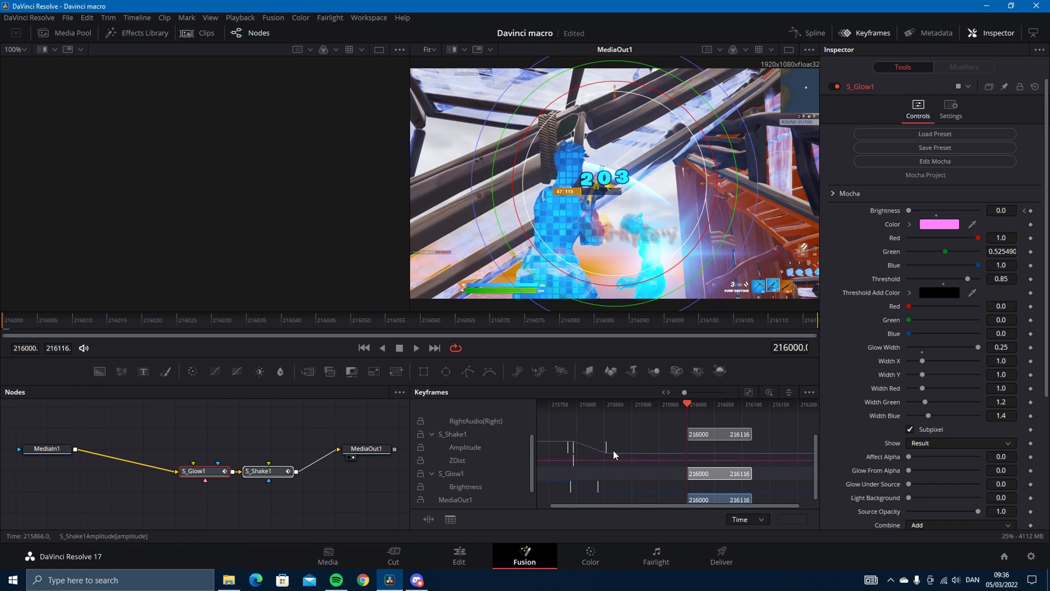
{"action": "left_click", "coordinate": [260, 471]}
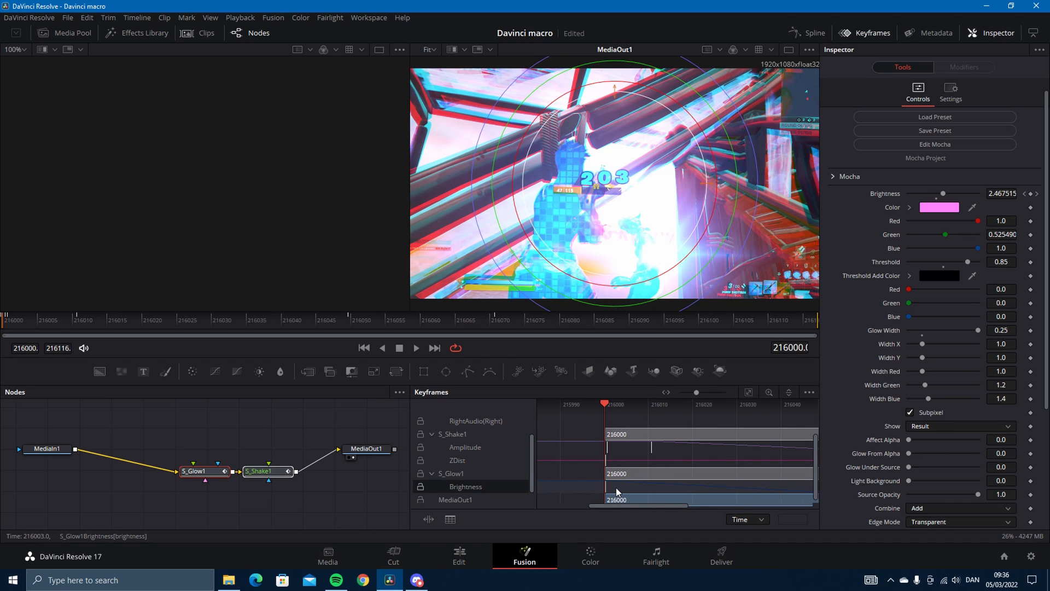
{"action": "left_click", "coordinate": [264, 470]}
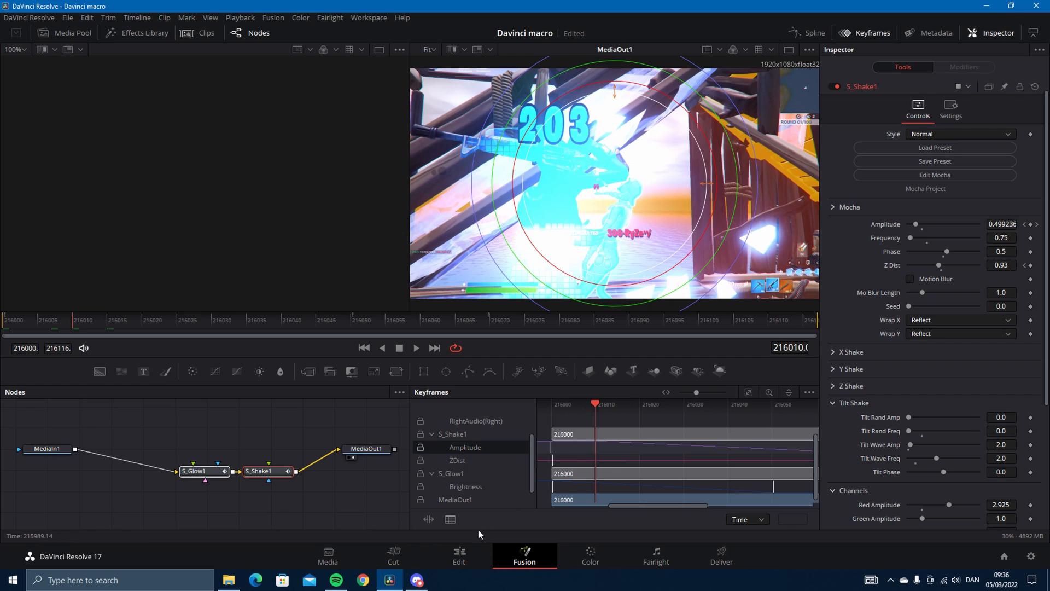
{"action": "left_click", "coordinate": [458, 554]}
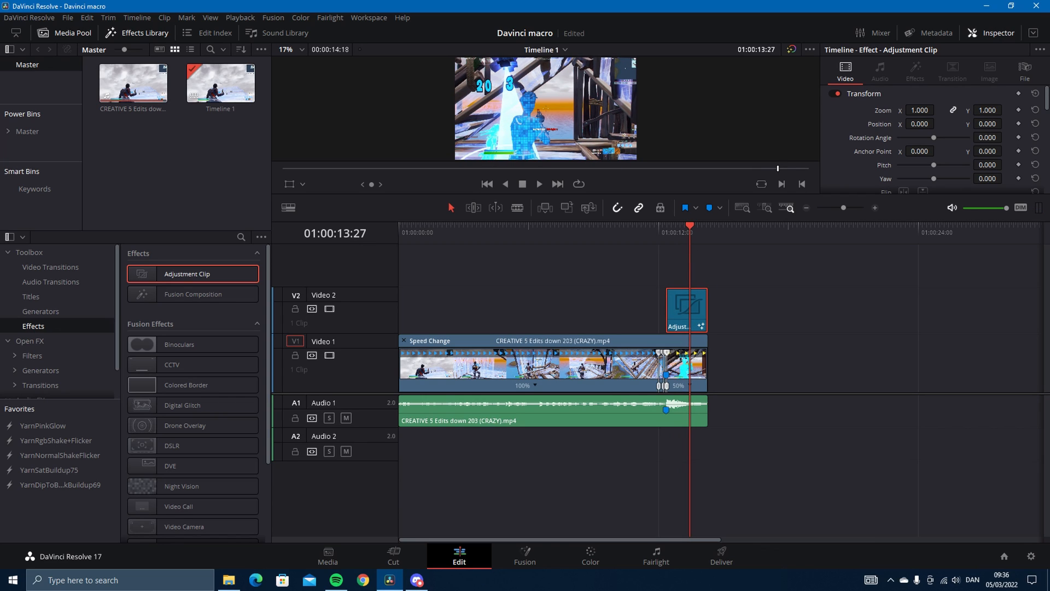
Create a macro from the selected glow and shake nodes via Macro > Create Macro.
{"action": "left_click", "coordinate": [524, 554]}
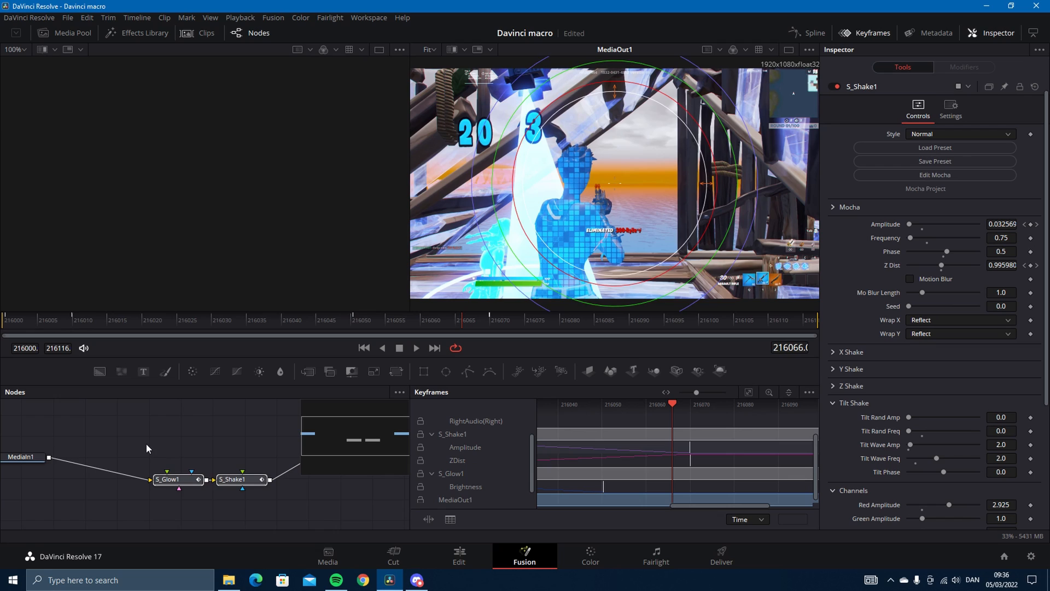
{"action": "right_click", "coordinate": [234, 479]}
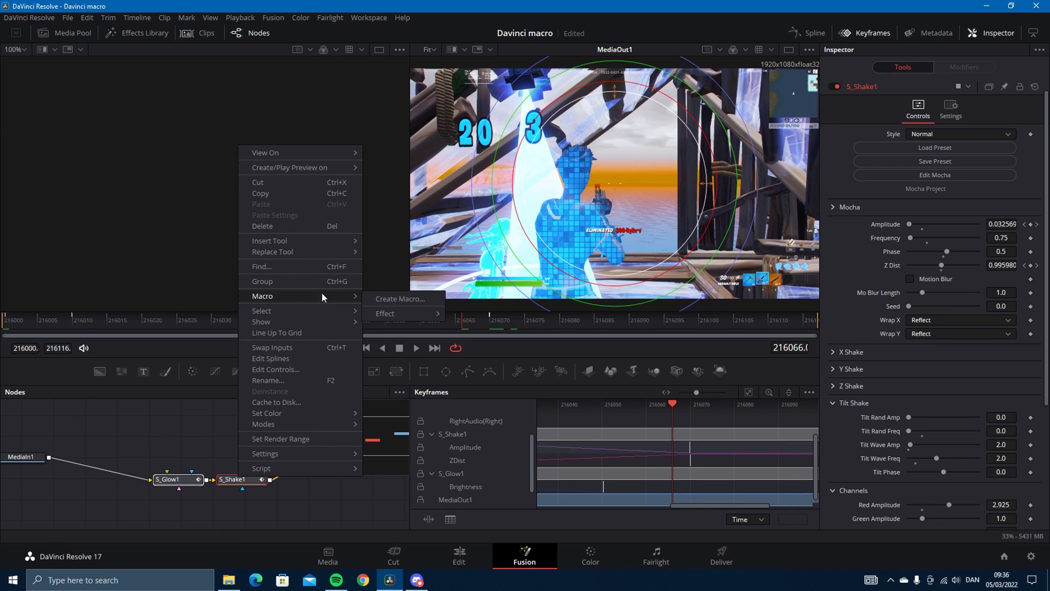
{"action": "left_click", "coordinate": [399, 298]}
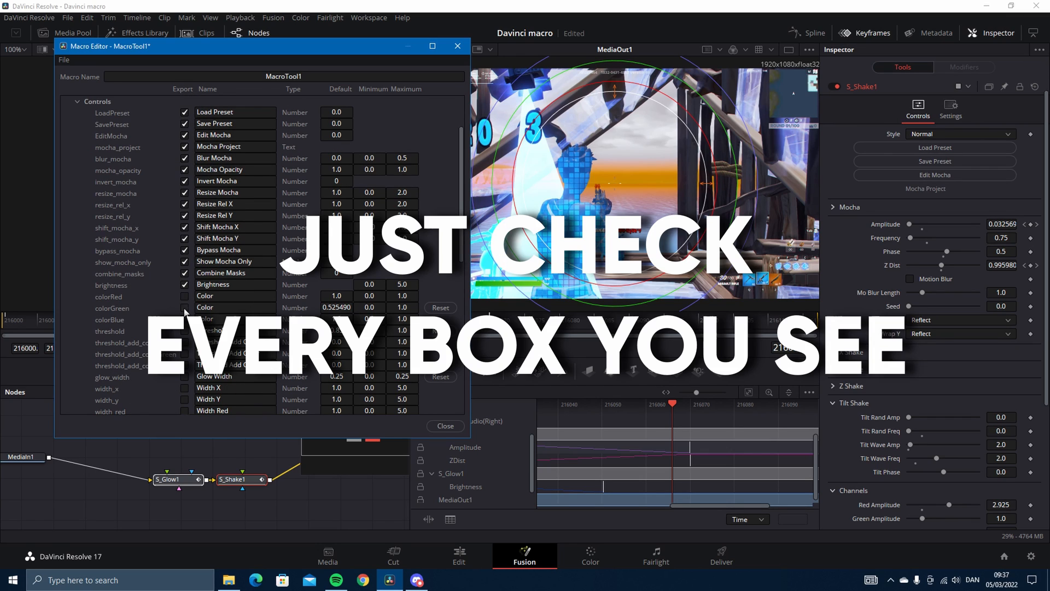
Export the S_Glow1 controls and common settings plus the S_Glow1Brightness value, then reach S_Shake1.
{"action": "scroll", "scroll_direction": "down", "scroll_amount": 3}
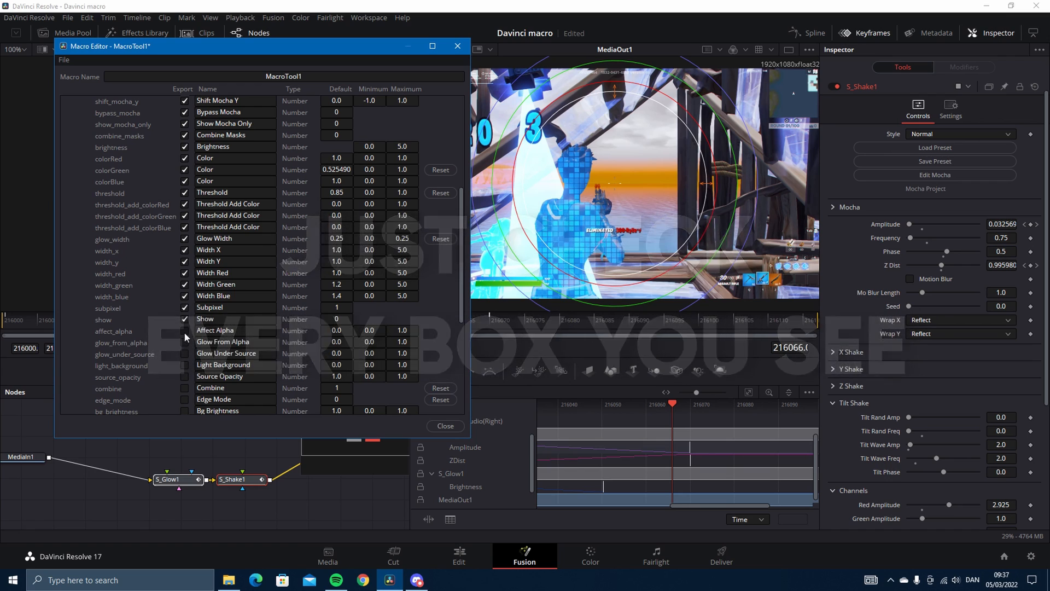
{"action": "scroll", "scroll_direction": "down", "scroll_amount": 3}
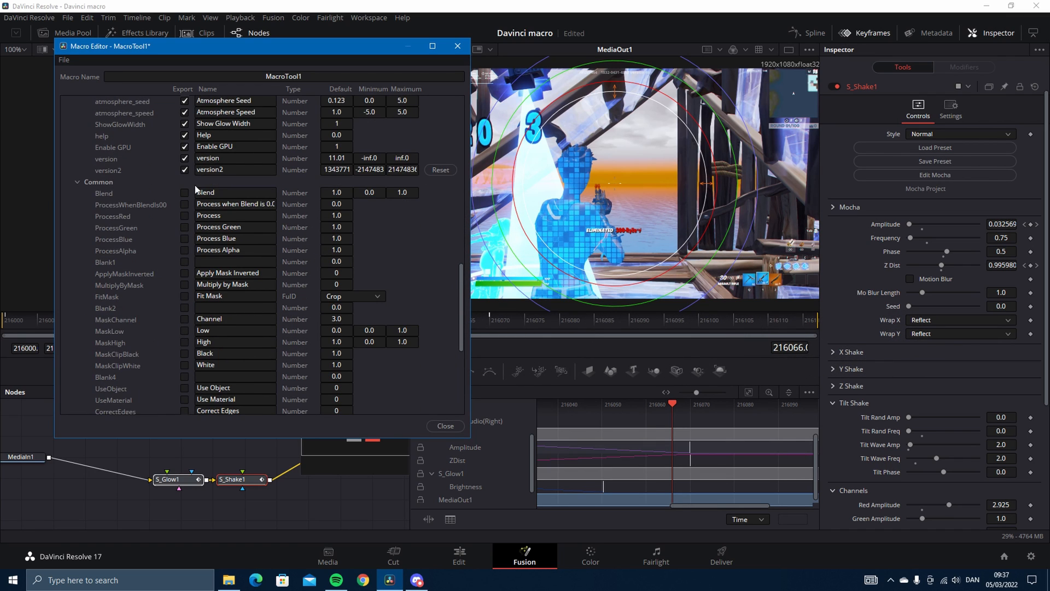
{"action": "scroll", "scroll_direction": "down", "scroll_amount": 3}
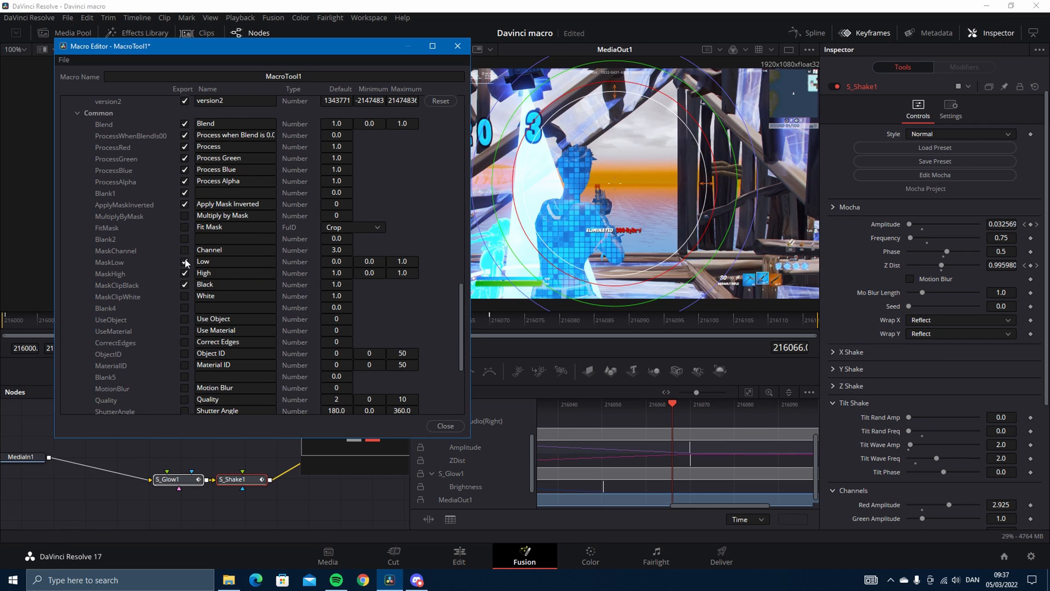
{"action": "scroll", "scroll_direction": "down", "scroll_amount": 3}
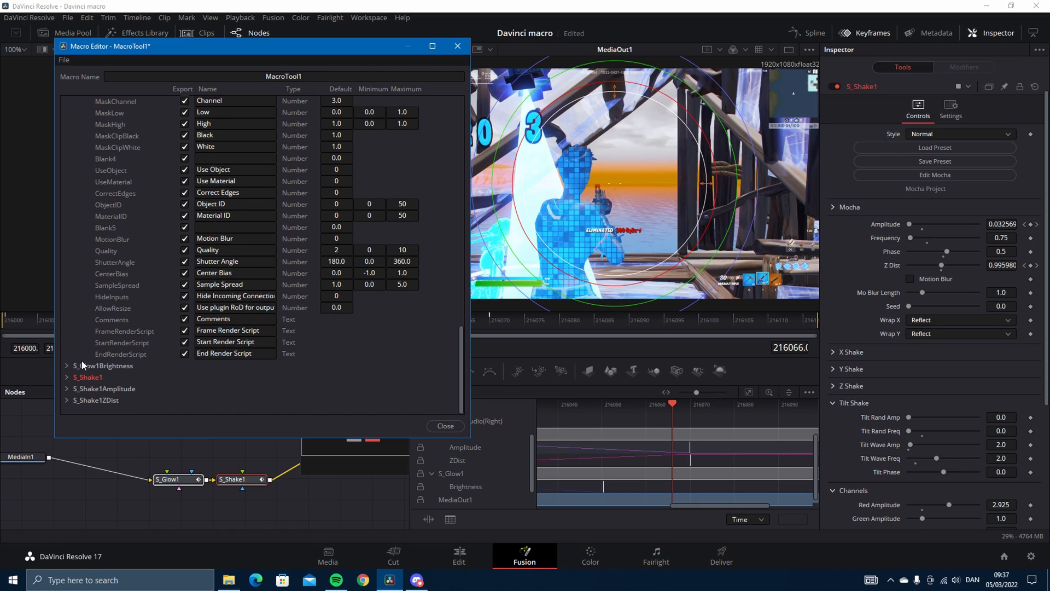
{"action": "left_click", "coordinate": [65, 366]}
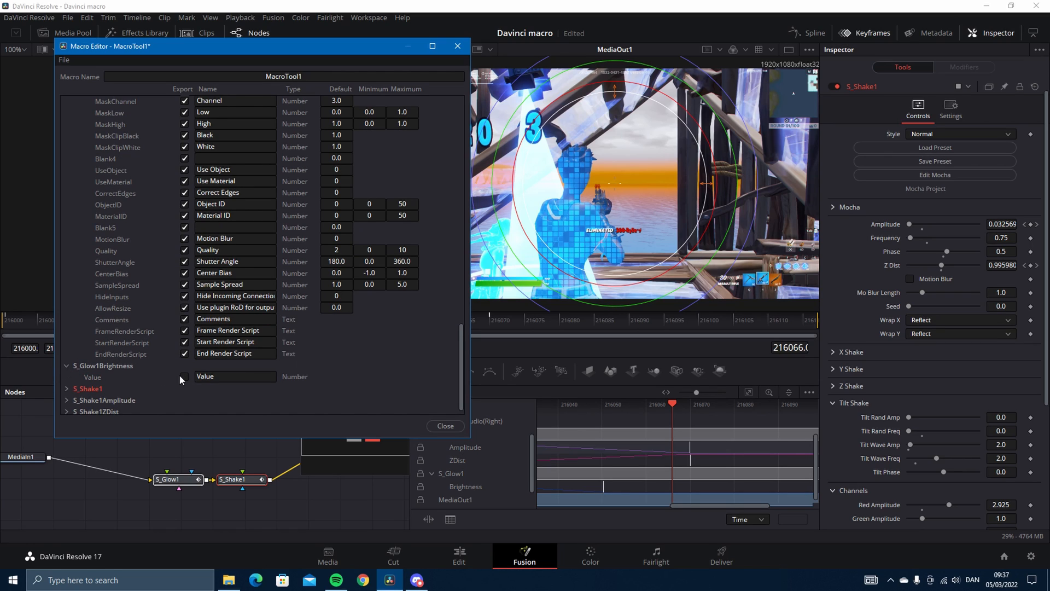
{"action": "left_click", "coordinate": [66, 369]}
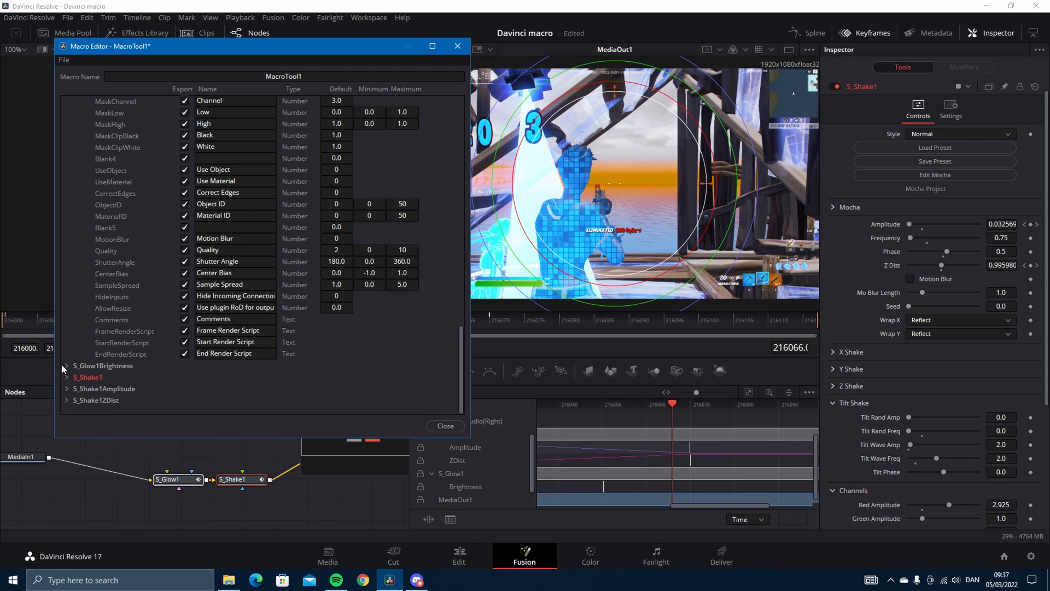
{"action": "left_click", "coordinate": [67, 366]}
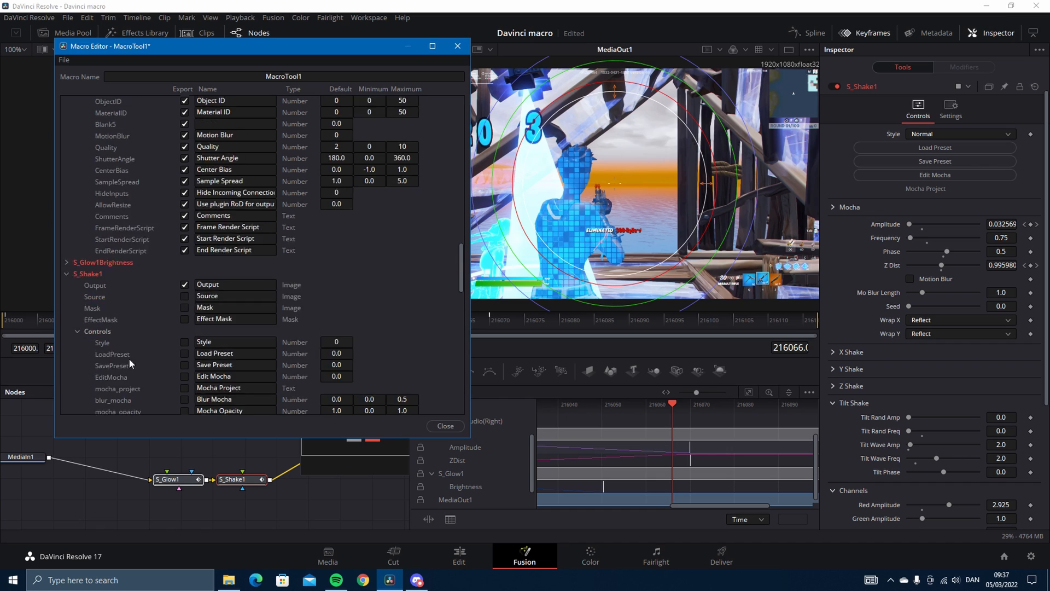
Export every S_Shake1 control and its common settings.
{"action": "scroll", "scroll_direction": "down", "scroll_amount": 3}
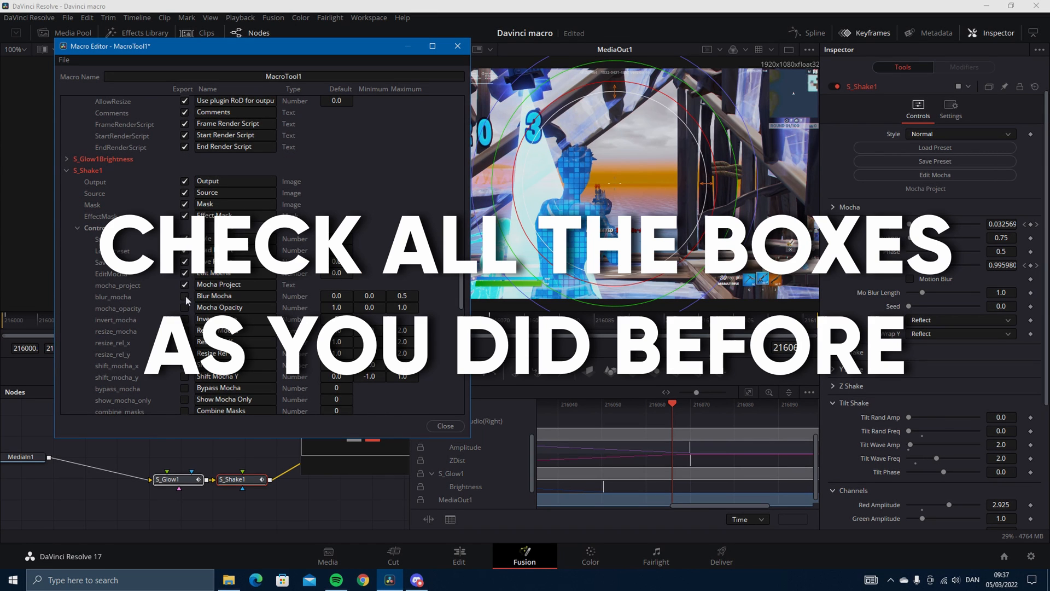
{"action": "scroll", "scroll_direction": "down", "scroll_amount": 3}
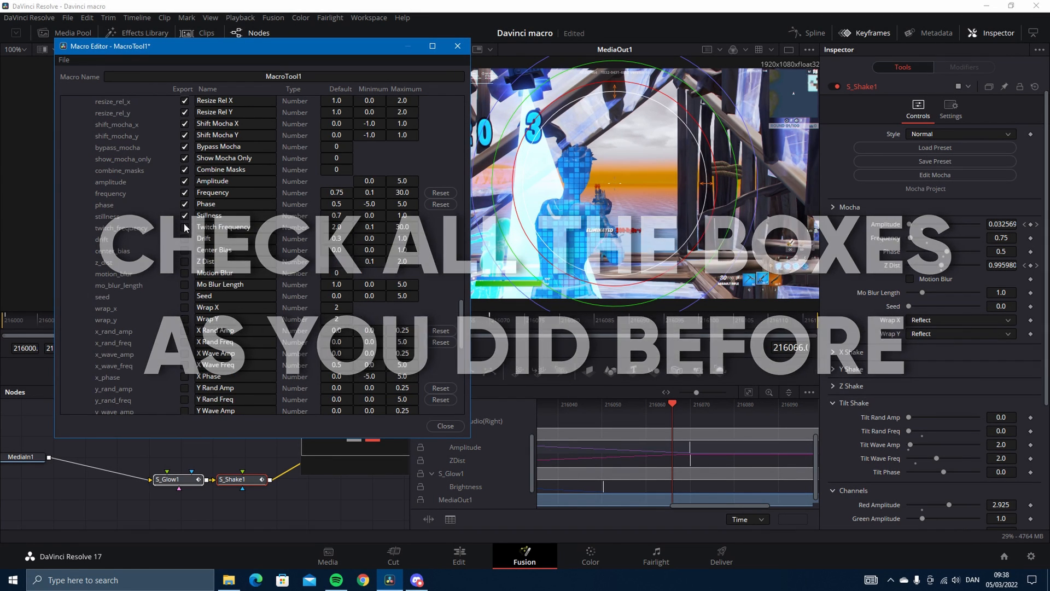
{"action": "scroll", "scroll_direction": "down", "scroll_amount": 3}
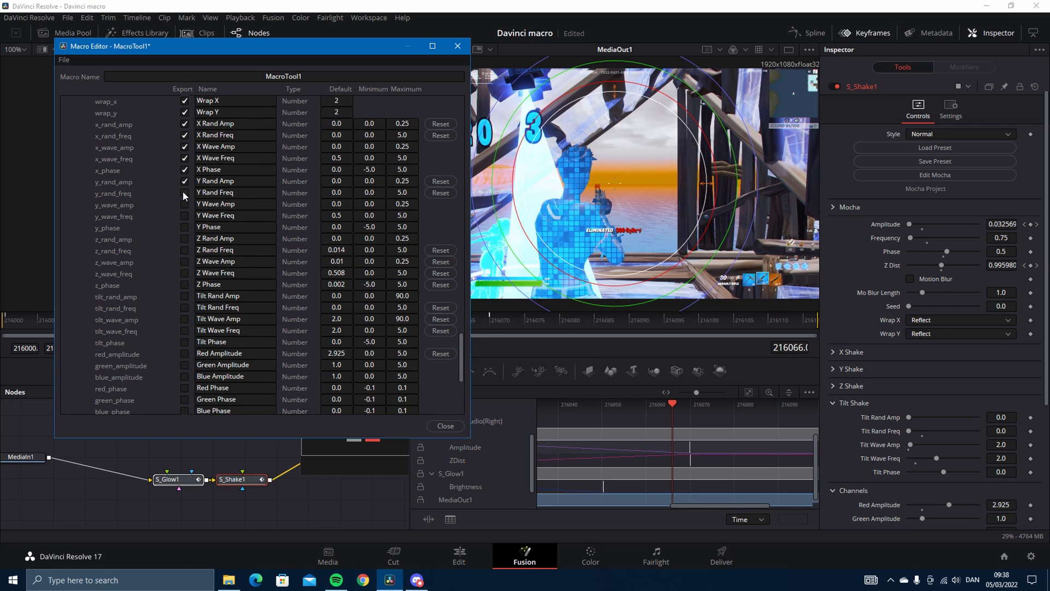
{"action": "scroll", "scroll_direction": "down", "scroll_amount": 3}
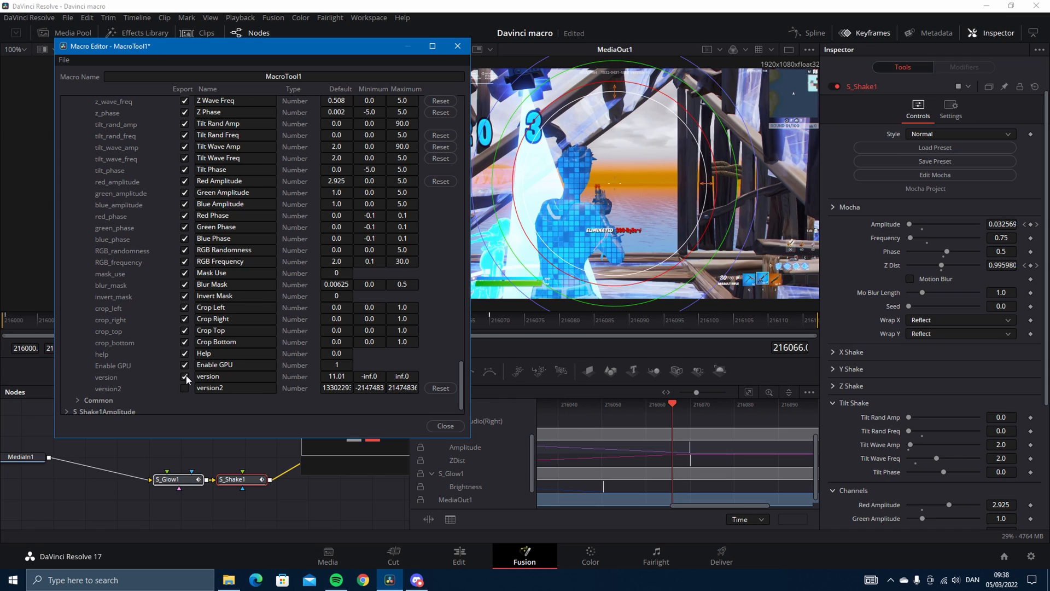
{"action": "scroll", "scroll_direction": "down", "scroll_amount": 3}
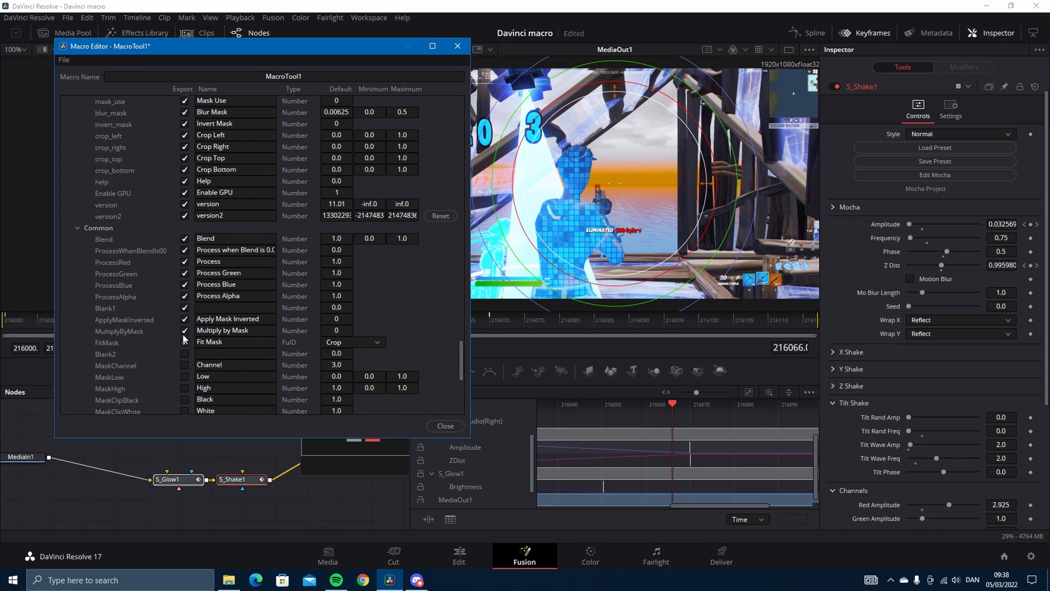
{"action": "scroll", "scroll_direction": "down", "scroll_amount": 3}
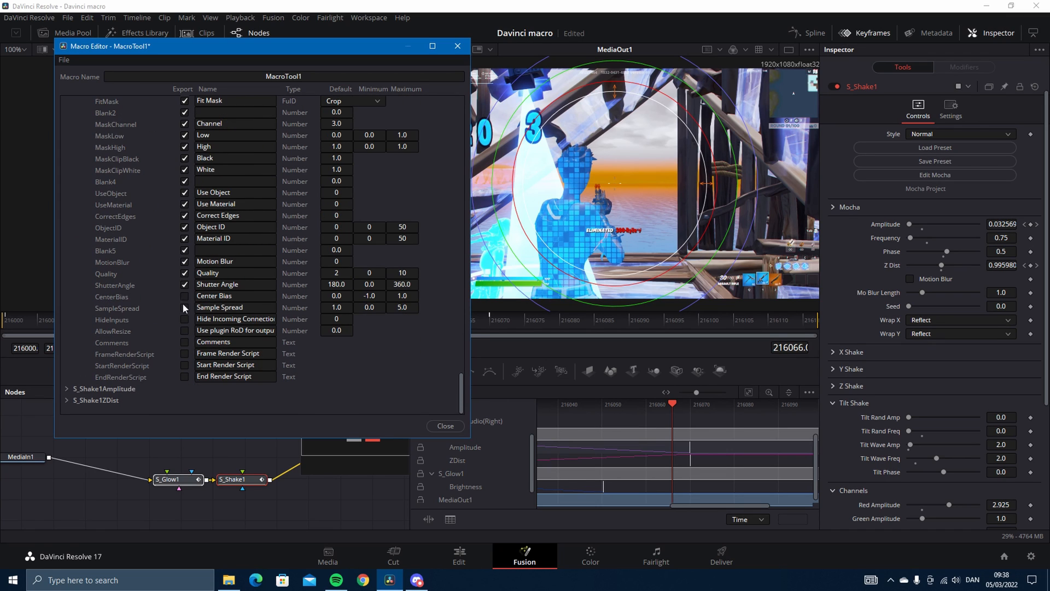
{"action": "left_click", "coordinate": [185, 297]}
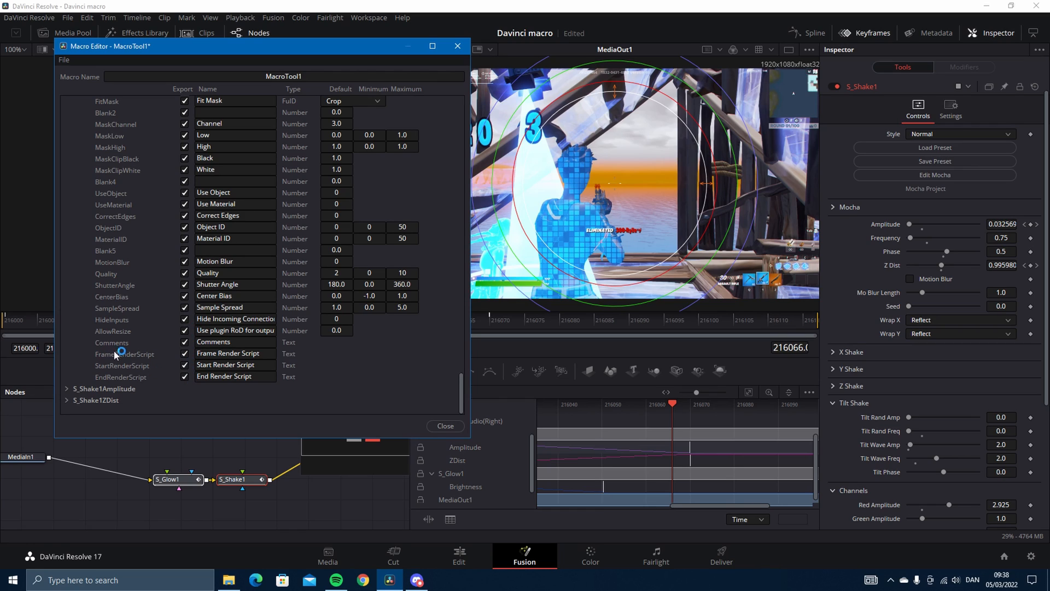
Export the S_Shake1Amplitude value and expand S_Shake1ZDist for its value.
{"action": "left_click", "coordinate": [67, 377]}
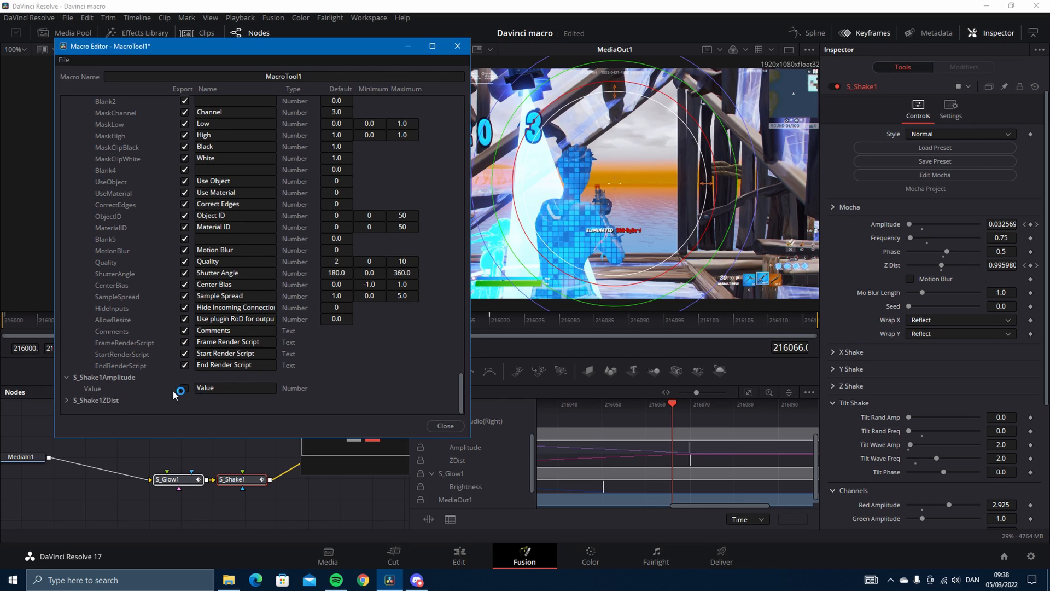
{"action": "left_click", "coordinate": [184, 387]}
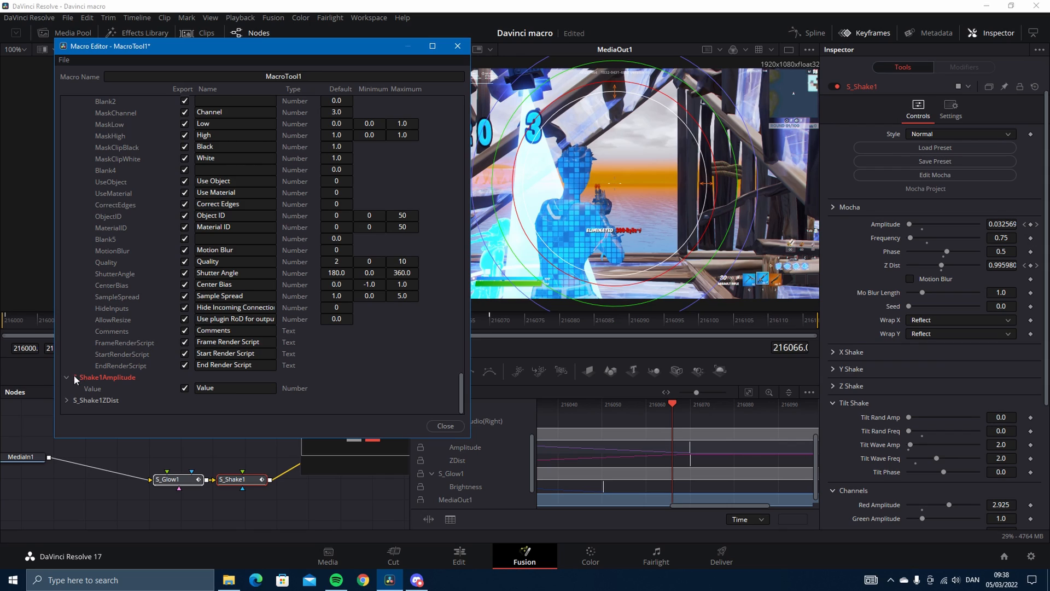
{"action": "left_click", "coordinate": [66, 400]}
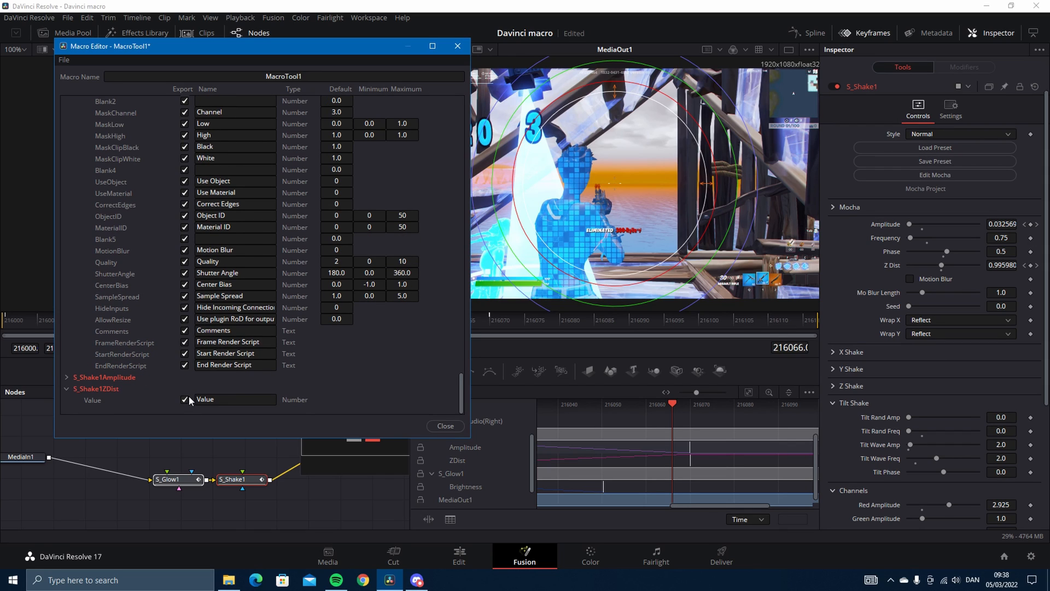
{"action": "mouse_move", "coordinate": [691, 324]}
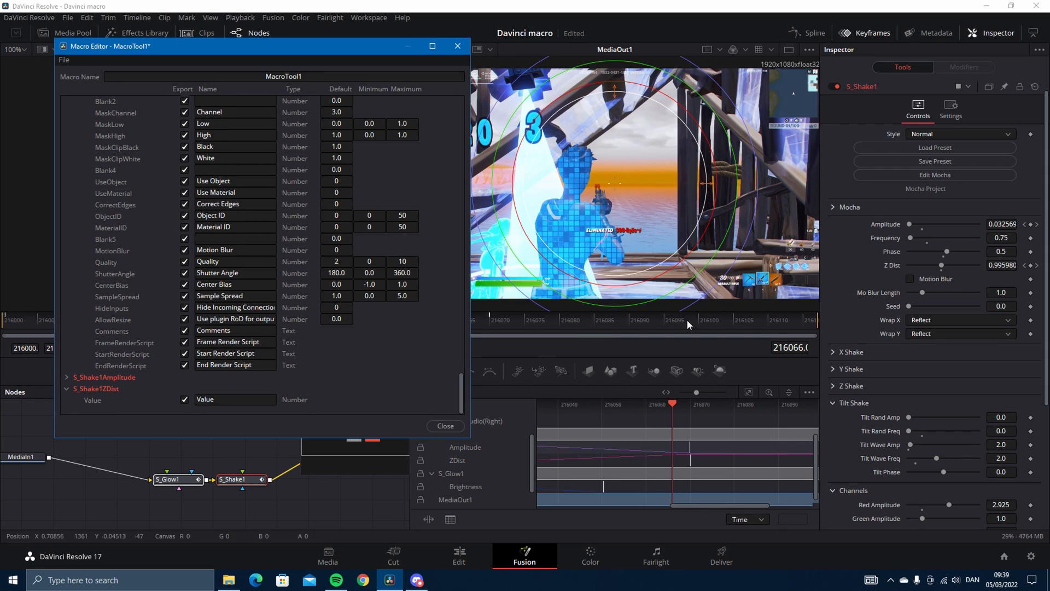
Enter 'Pink glow' in the Macro Name field.
{"action": "scroll", "scroll_direction": "up", "scroll_amount": 3}
{"action": "type", "text": "Glow"}
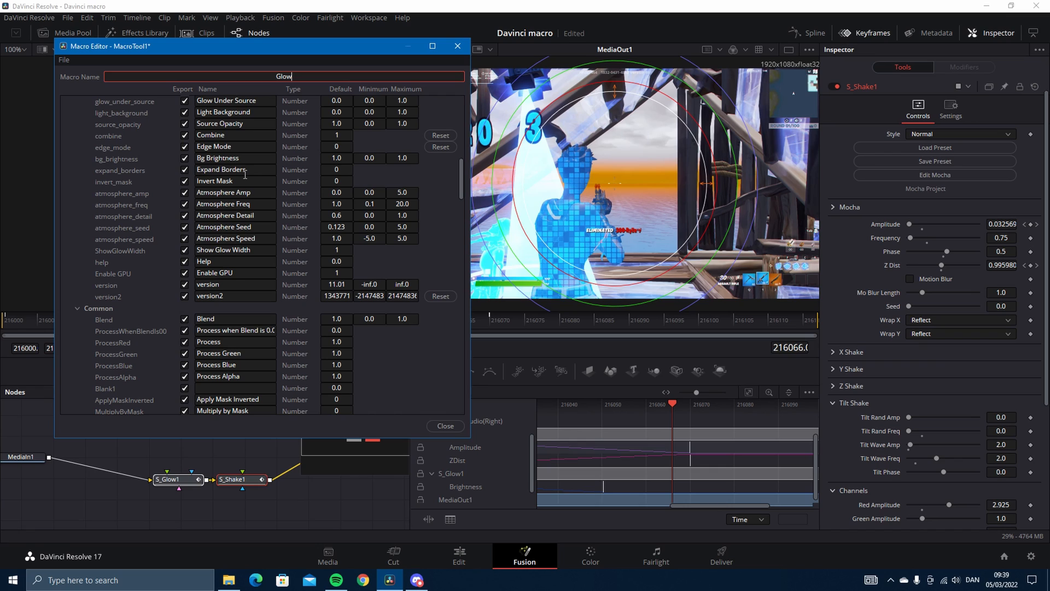
{"action": "type", "text": "Pink g"}
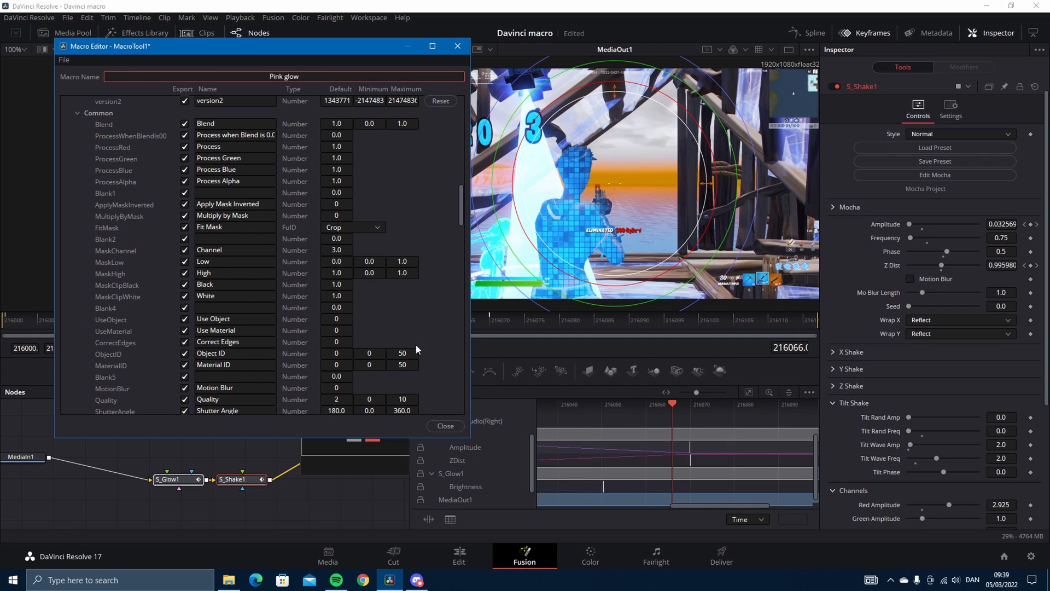
Save the Pink glow macro into Videos > Editing stuff > Presets > Davinci Macro.
{"action": "left_click", "coordinate": [444, 425]}
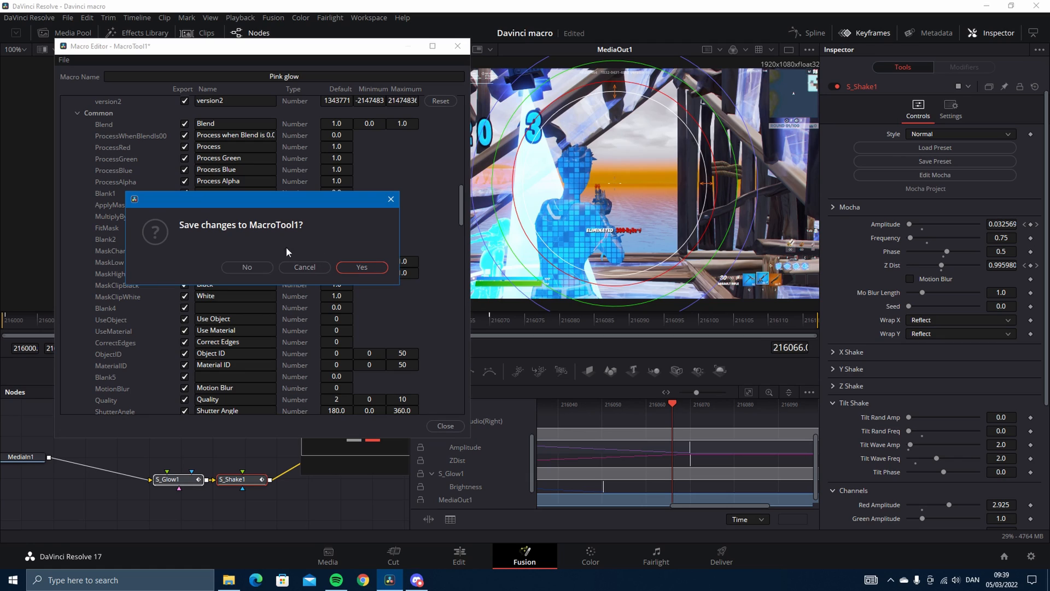
{"action": "mouse_move", "coordinate": [342, 262]}
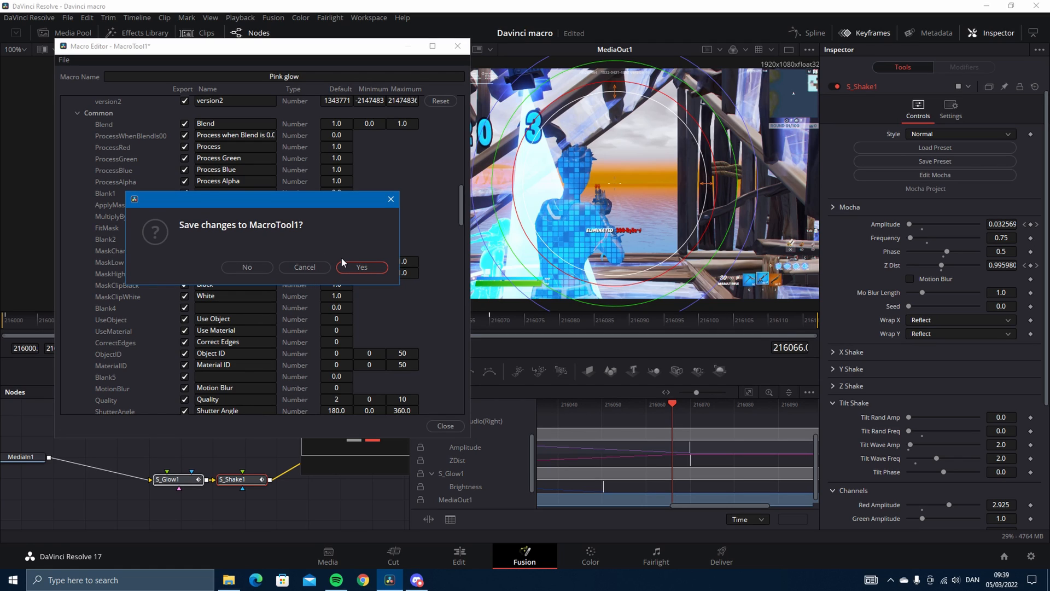
{"action": "left_click", "coordinate": [361, 267]}
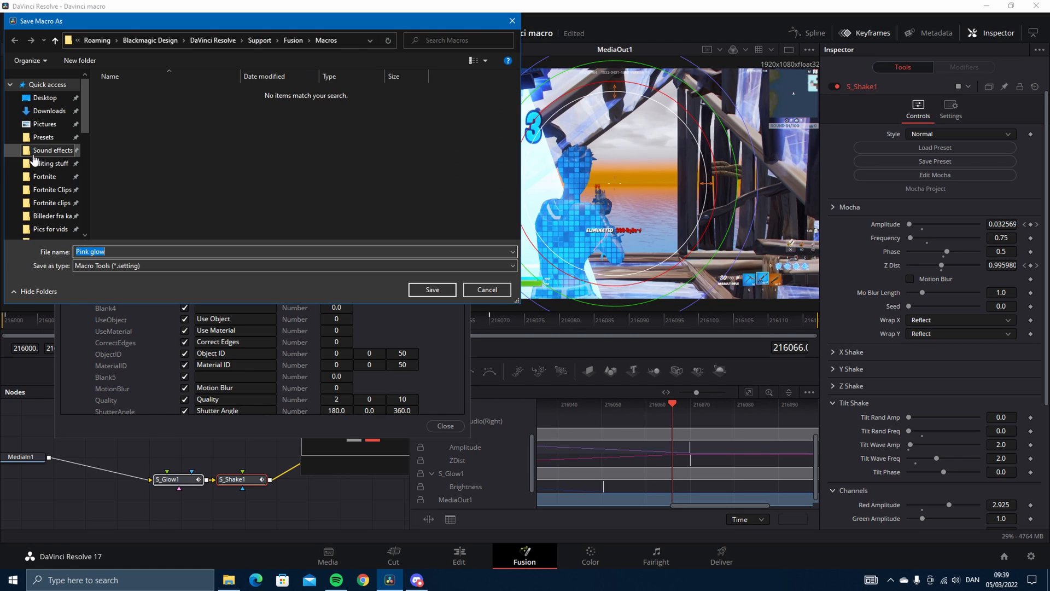
{"action": "left_click", "coordinate": [43, 138]}
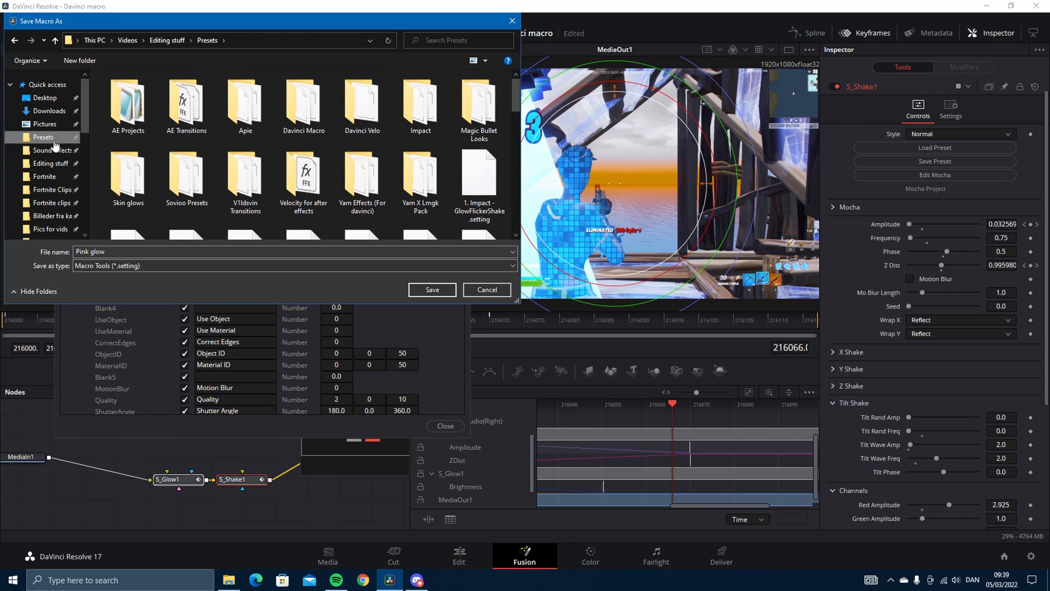
{"action": "left_click", "coordinate": [303, 104]}
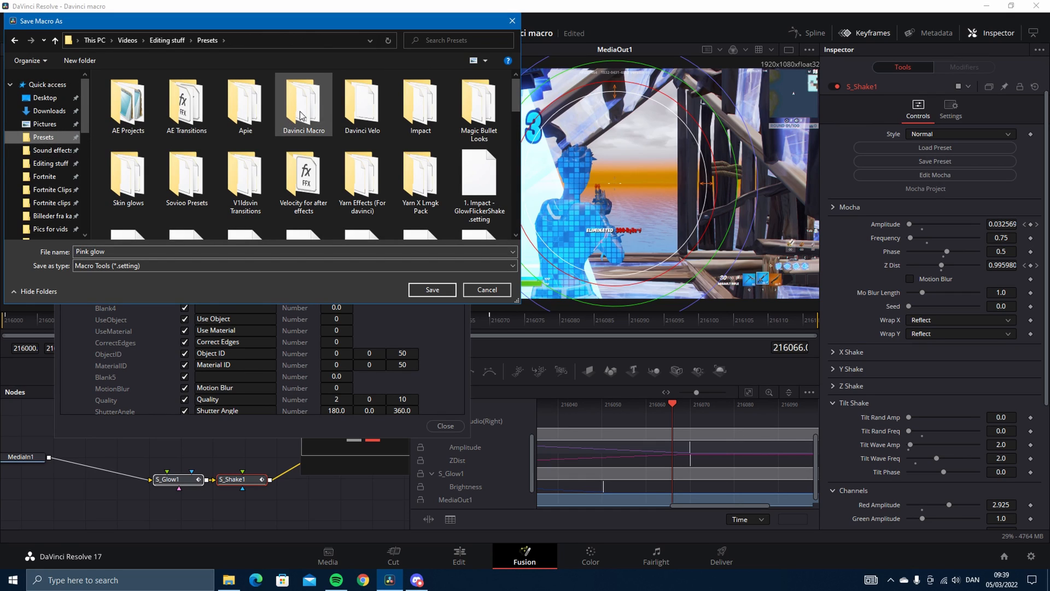
{"action": "double_click", "coordinate": [303, 101]}
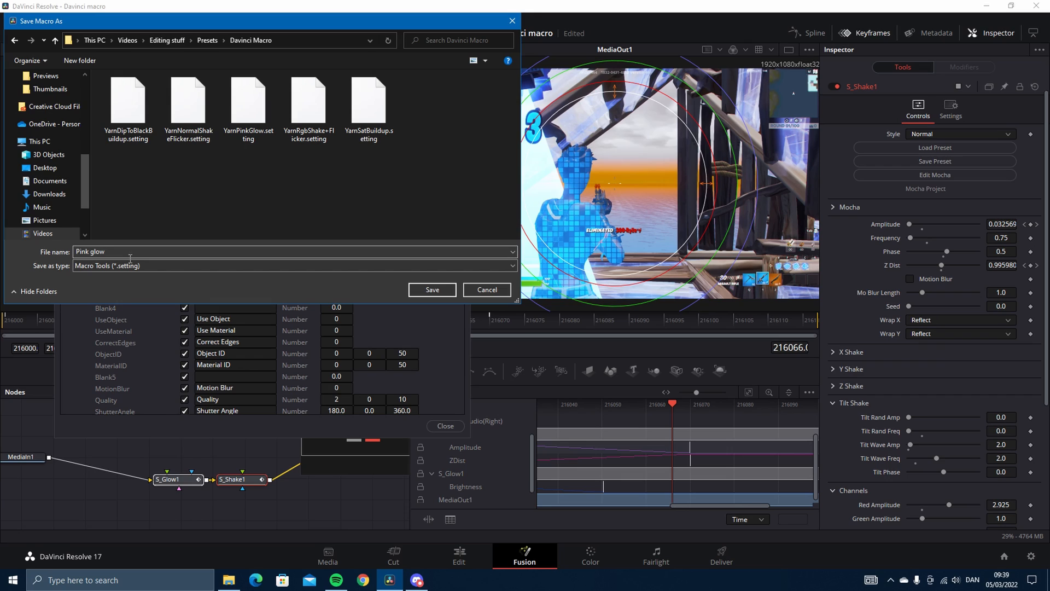
{"action": "left_click", "coordinate": [431, 288]}
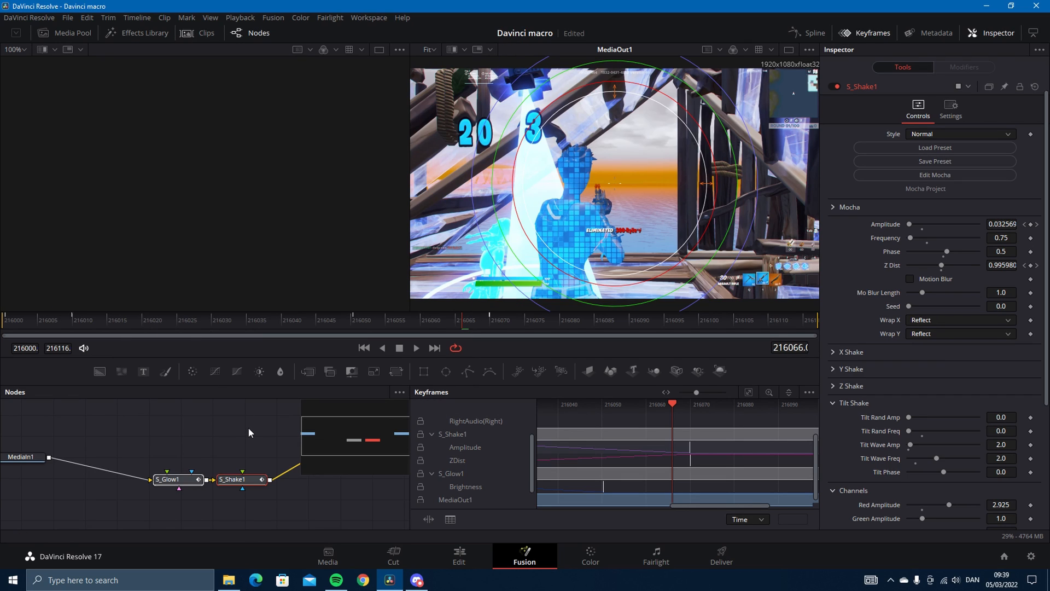
Bring up the Effects Library Edit Templates list.
{"action": "left_click", "coordinate": [143, 33]}
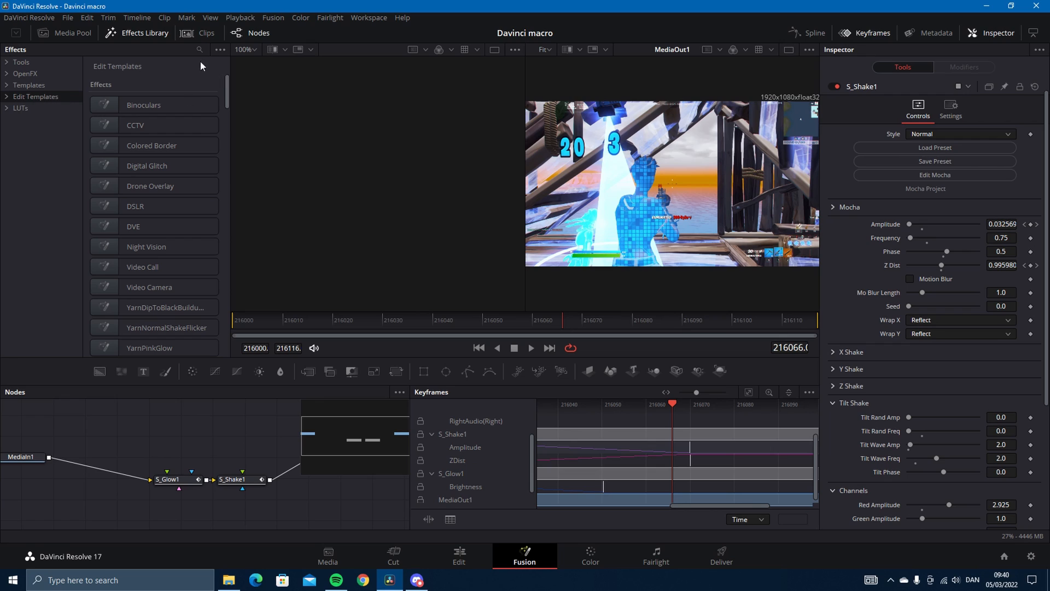
Reach Resolve's Templates\Edit\Effects folder in File Explorer.
{"action": "left_click", "coordinate": [227, 580]}
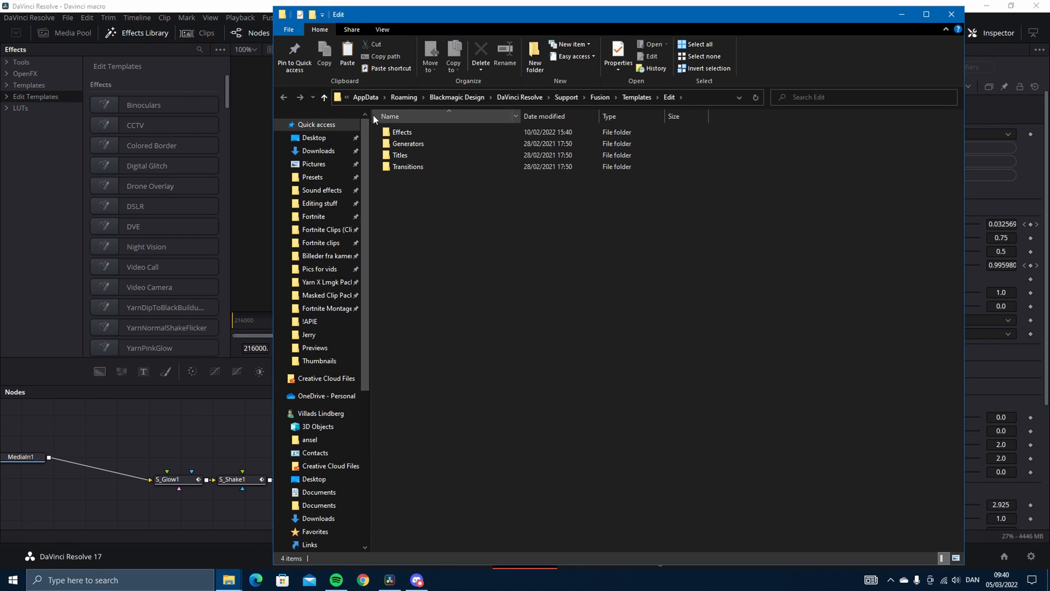
{"action": "double_click", "coordinate": [401, 132]}
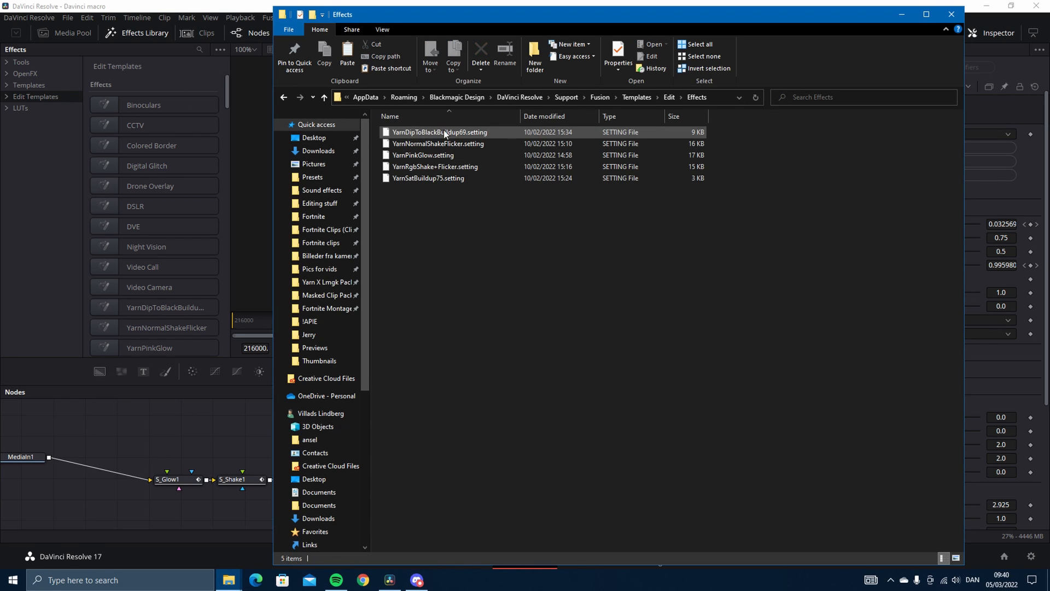
{"action": "mouse_move", "coordinate": [228, 580]}
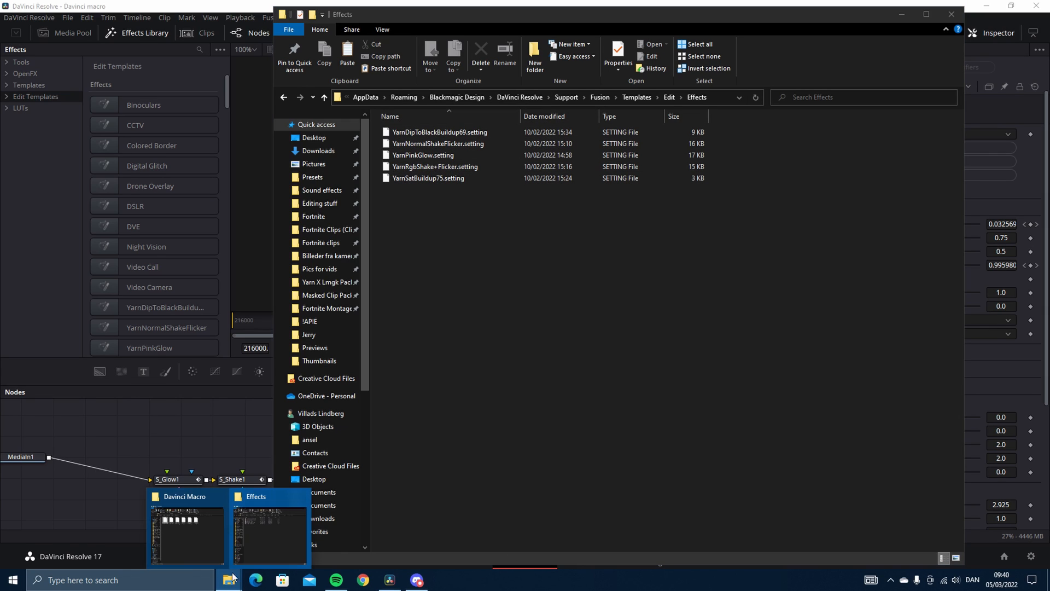
In the Davinci Macro presets window, select Pink glow.setting to copy into Effects.
{"action": "left_click", "coordinate": [187, 530]}
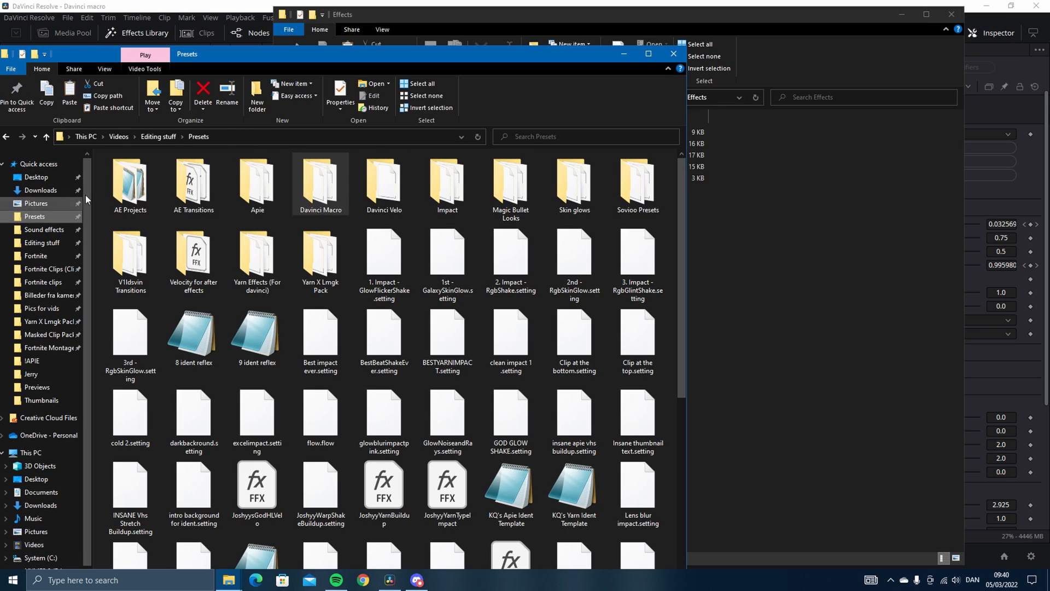
{"action": "double_click", "coordinate": [321, 182]}
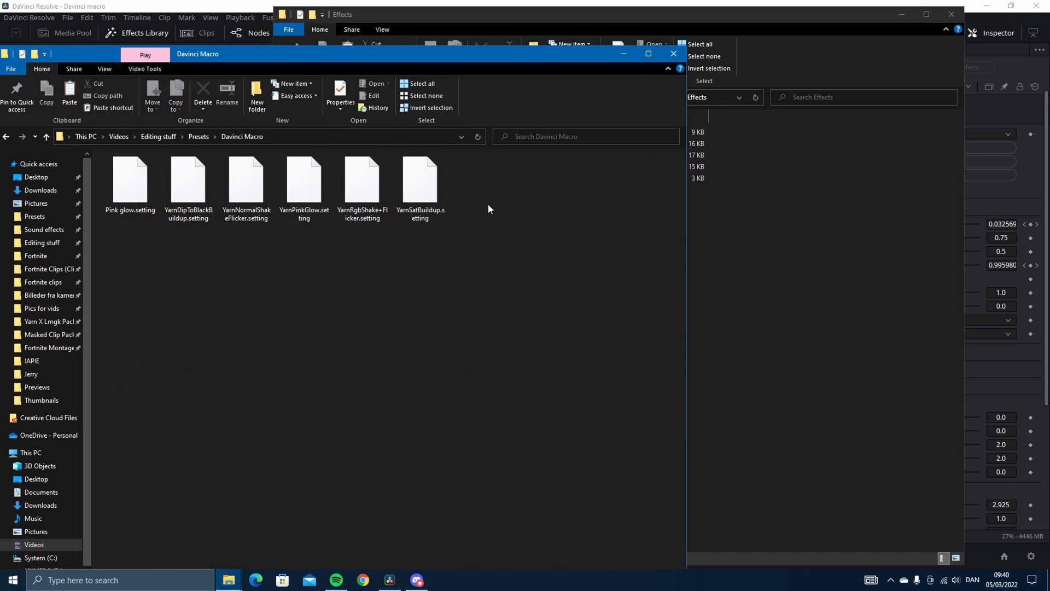
{"action": "left_click", "coordinate": [130, 180]}
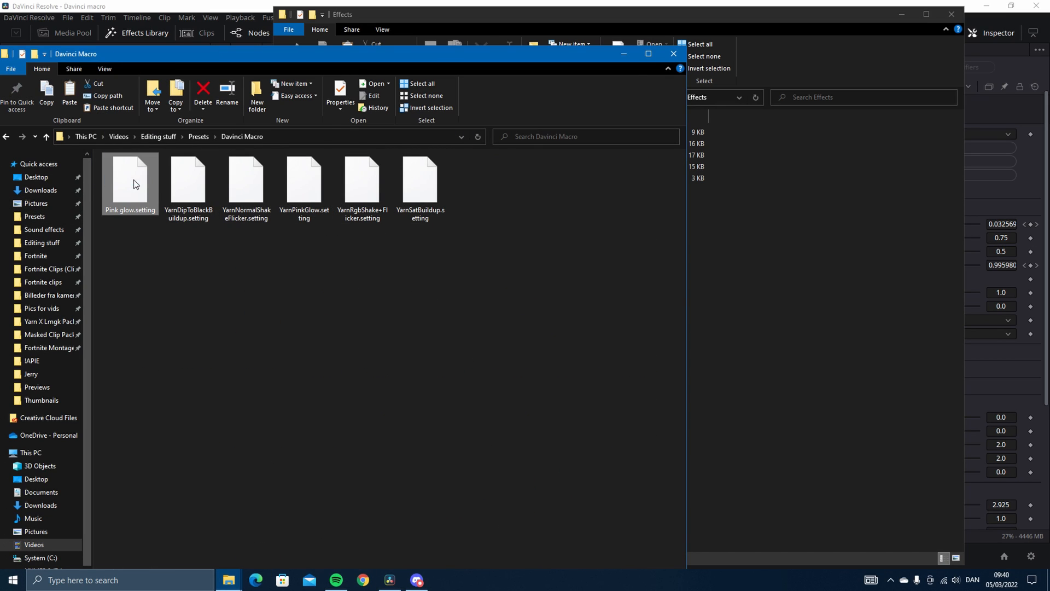
{"action": "mouse_move", "coordinate": [648, 42]}
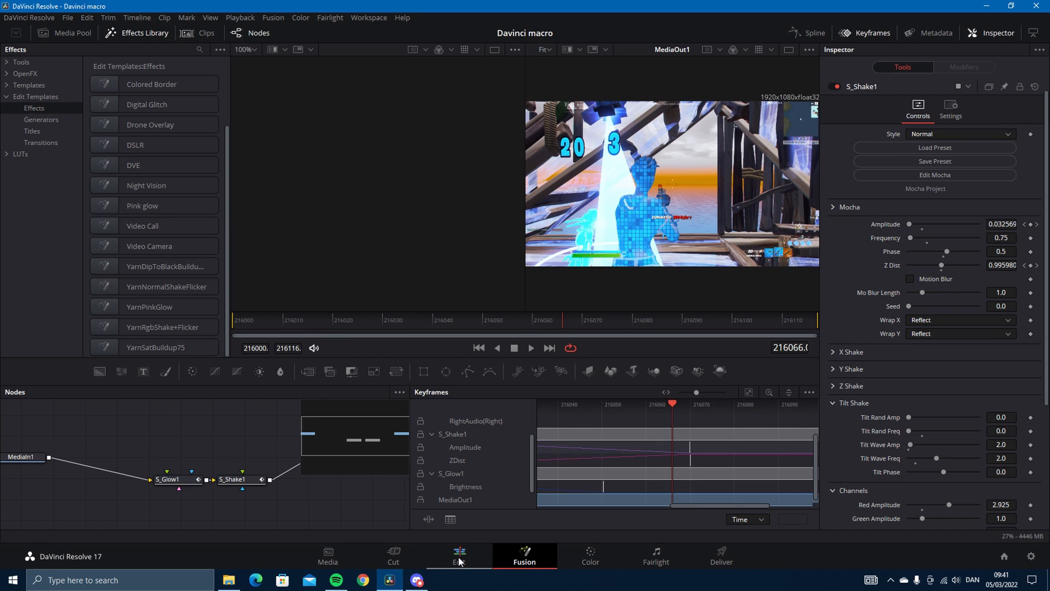
Switch to the Edit page timeline with the adjustment clip on Video 2.
{"action": "left_click", "coordinate": [459, 555]}
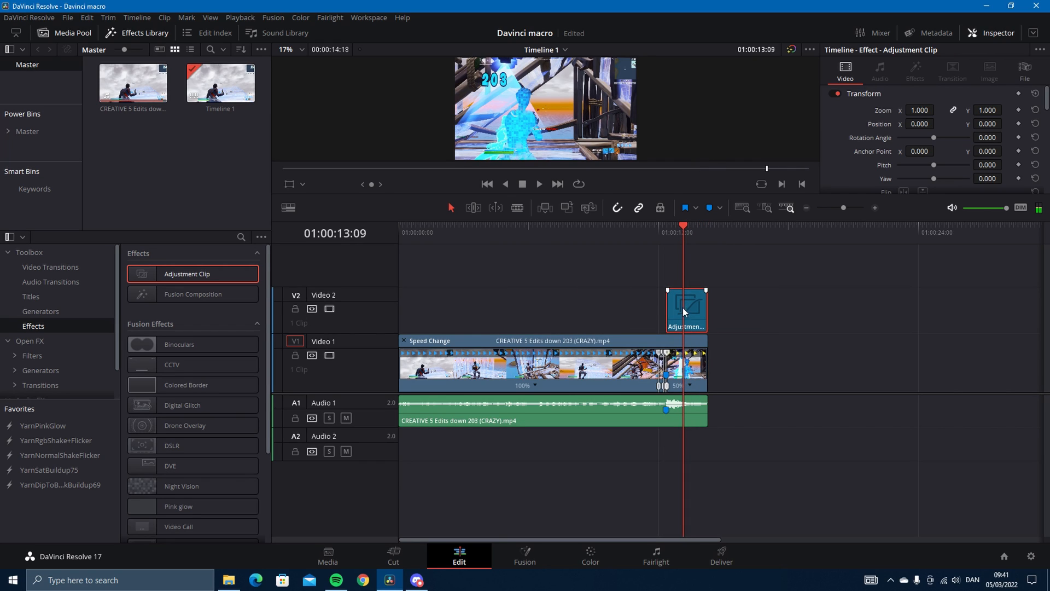
Turn the adjustment clip on V2 into Compound Clip 1 via New Compound Clip.
{"action": "right_click", "coordinate": [686, 308]}
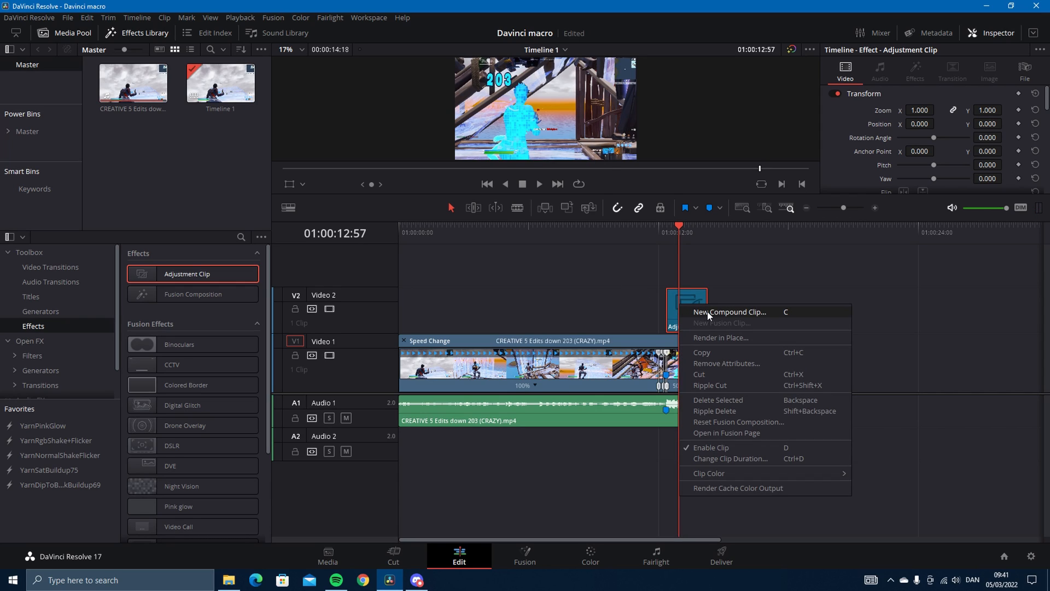
{"action": "mouse_move", "coordinate": [717, 313]}
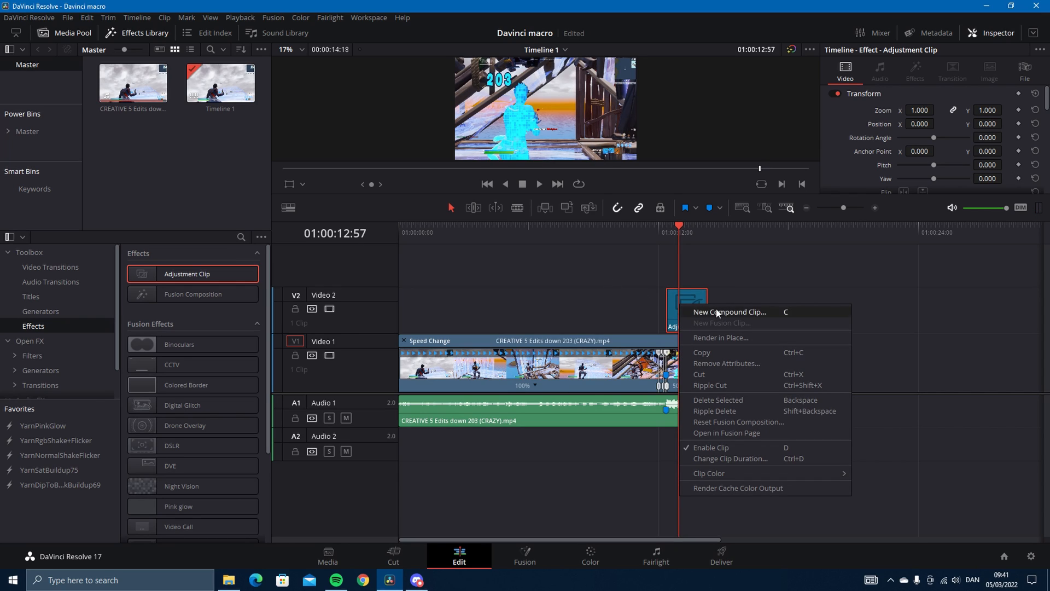
{"action": "mouse_move", "coordinate": [733, 318]}
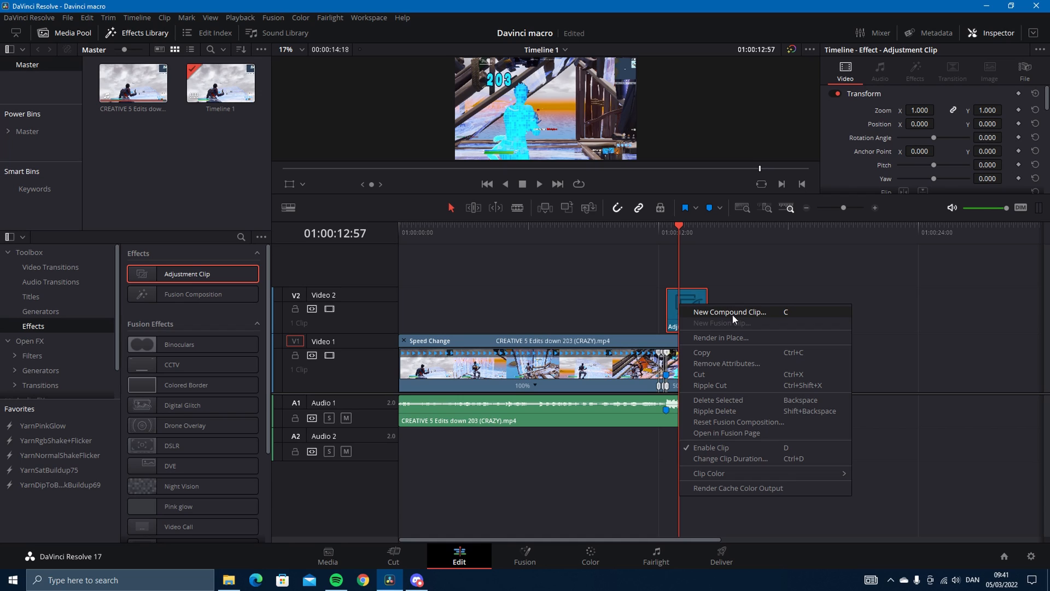
{"action": "left_click", "coordinate": [729, 312]}
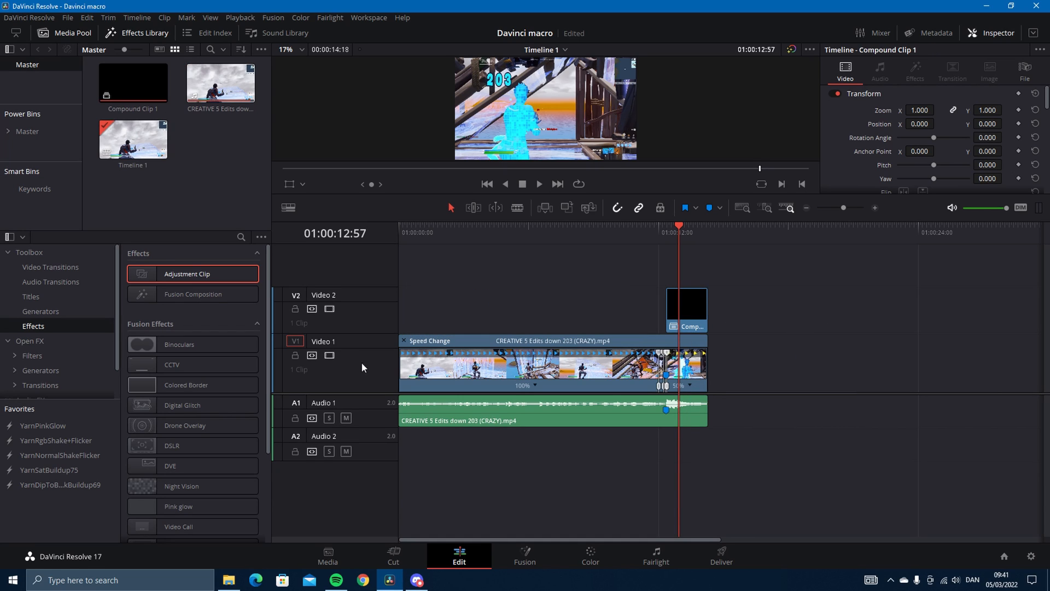
{"action": "mouse_move", "coordinate": [47, 330]}
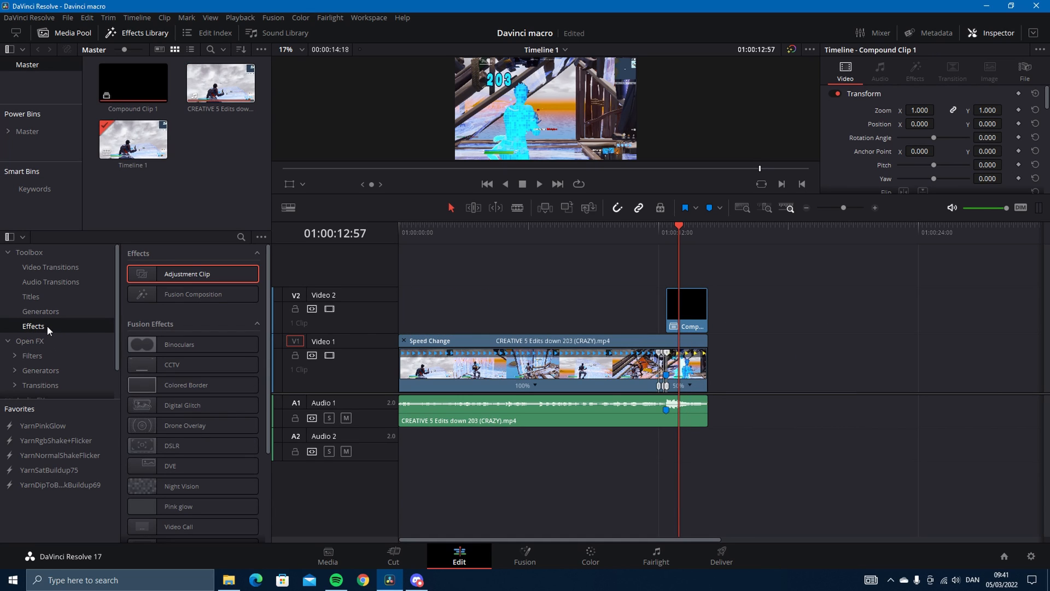
Apply YarnPinkGlow to Compound Clip 1 and park the playhead over it to preview.
{"action": "scroll", "scroll_direction": "down", "scroll_amount": 3}
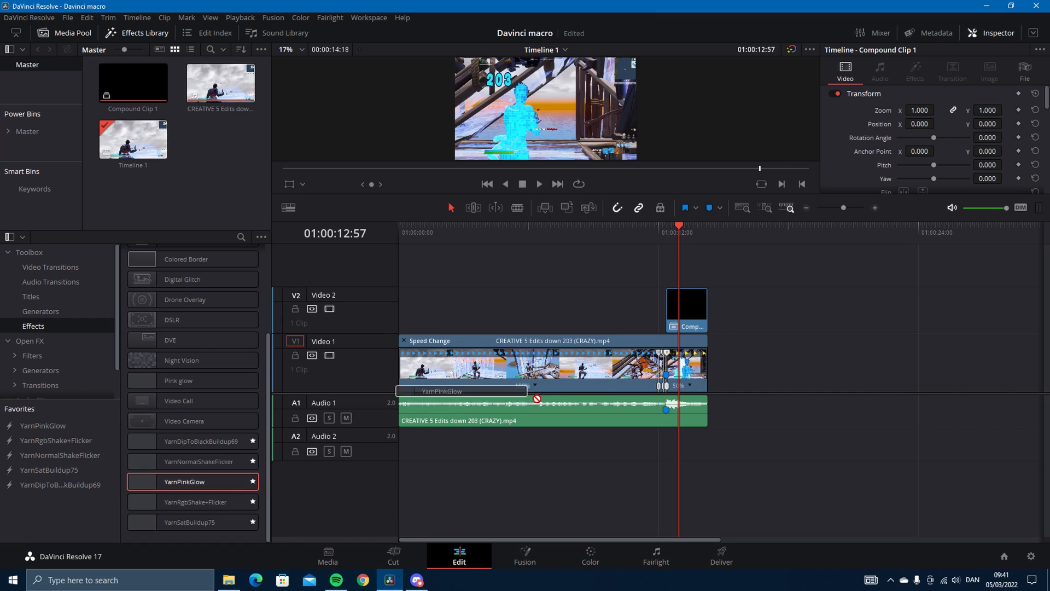
{"action": "left_click", "coordinate": [654, 231]}
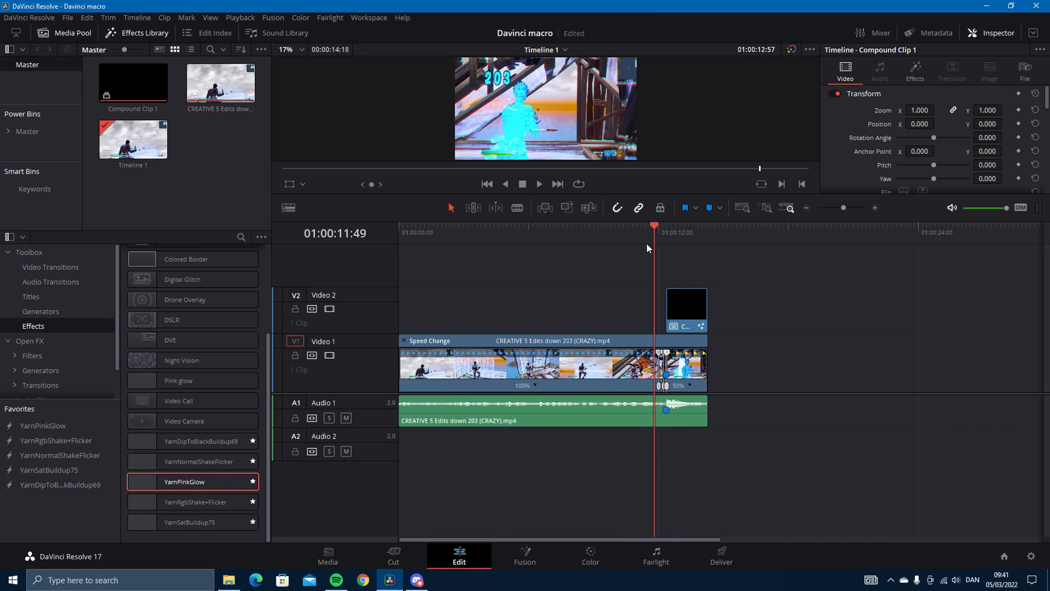
{"action": "left_click", "coordinate": [666, 225]}
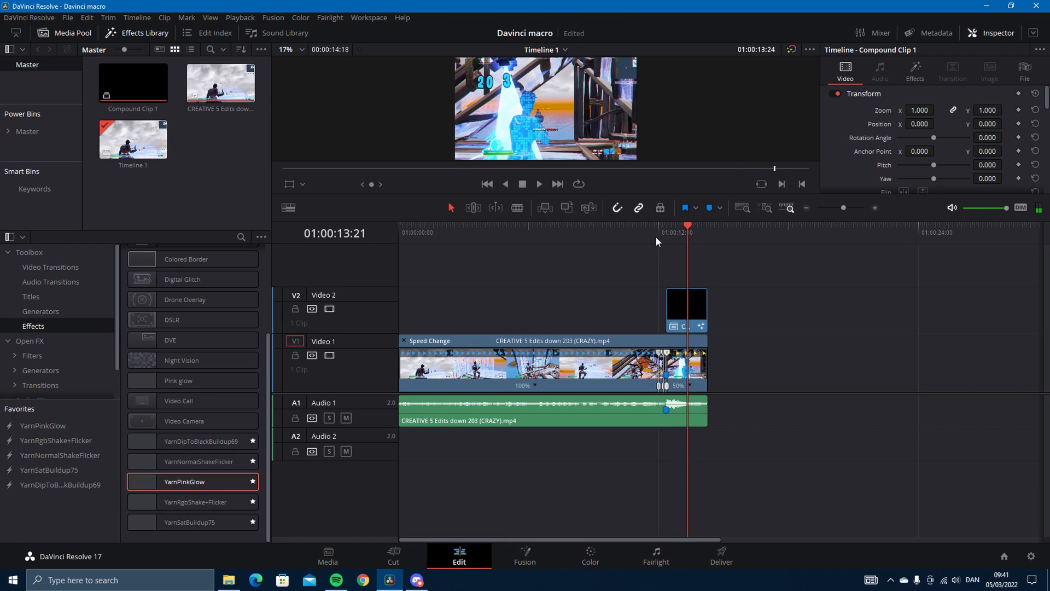
{"action": "left_click", "coordinate": [239, 17]}
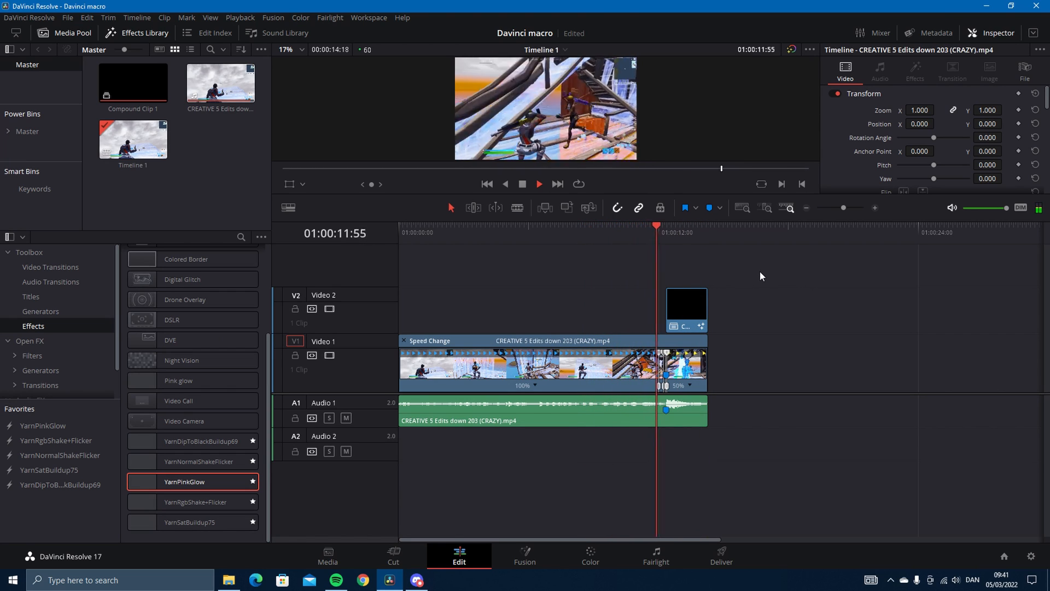
{"action": "left_click", "coordinate": [654, 238]}
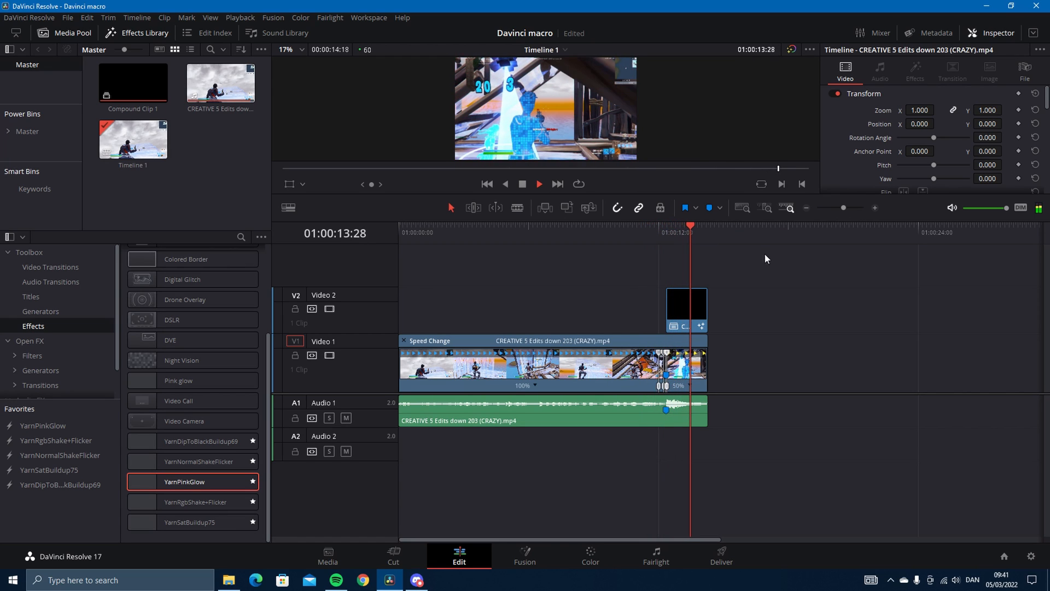
{"action": "left_click", "coordinate": [684, 309]}
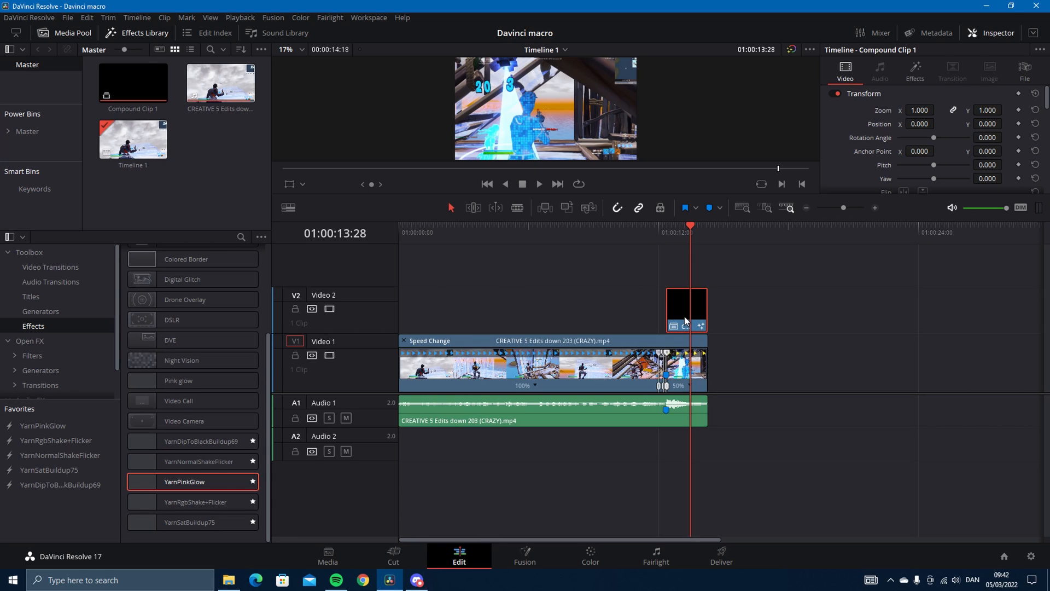
{"action": "mouse_move", "coordinate": [697, 218]}
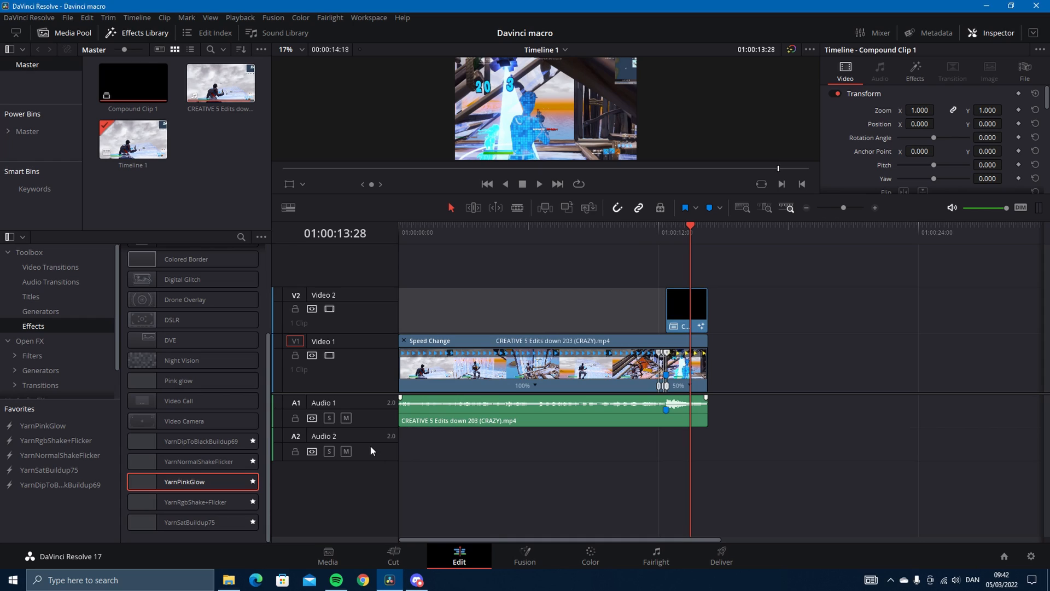
{"action": "mouse_move", "coordinate": [445, 362]}
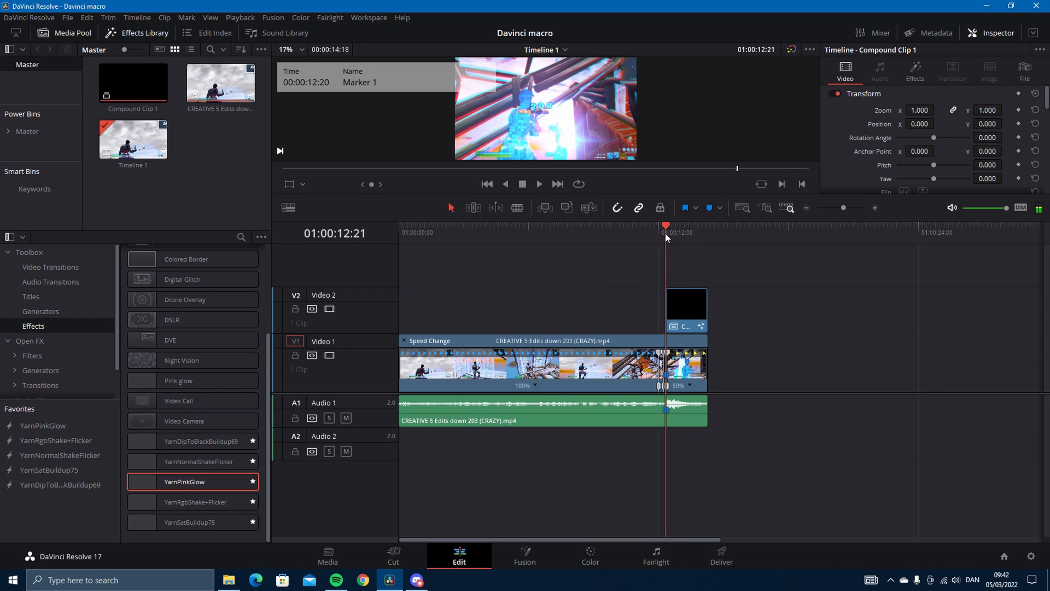
{"action": "mouse_move", "coordinate": [775, 310]}
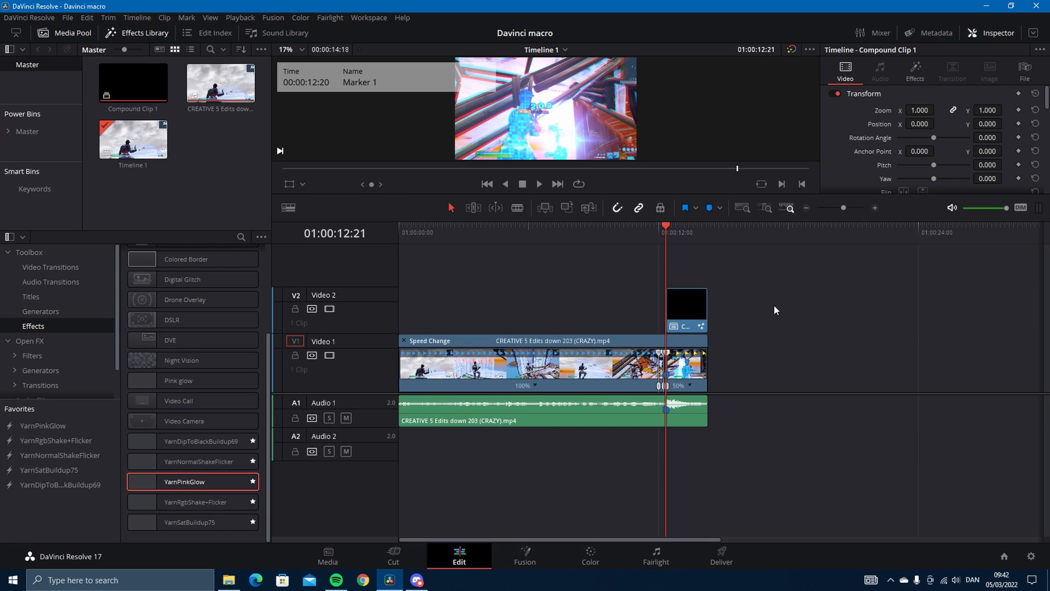
{"action": "mouse_move", "coordinate": [794, 339]}
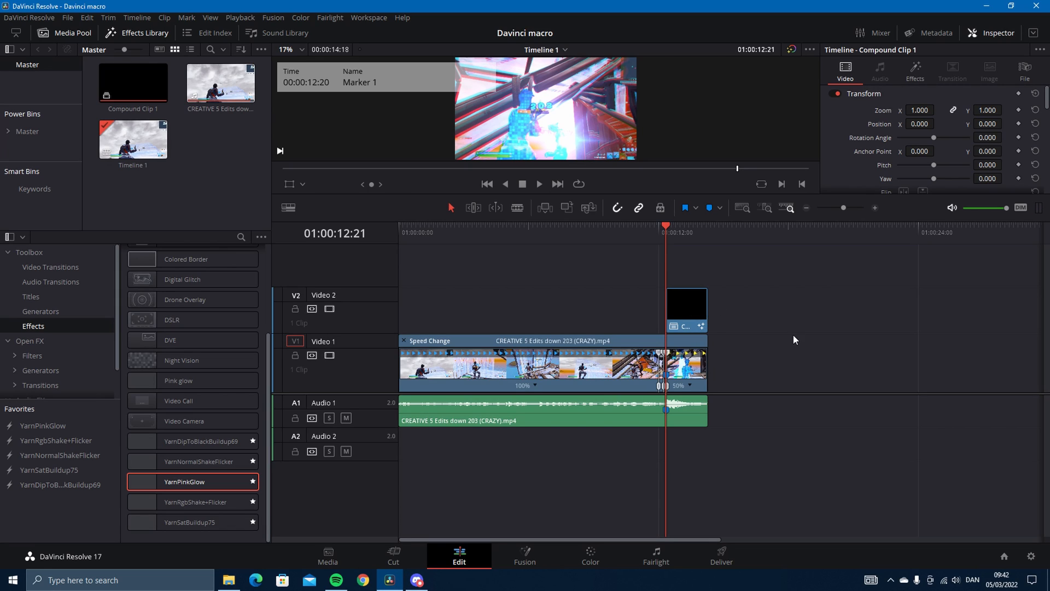
{"action": "mouse_move", "coordinate": [630, 341]}
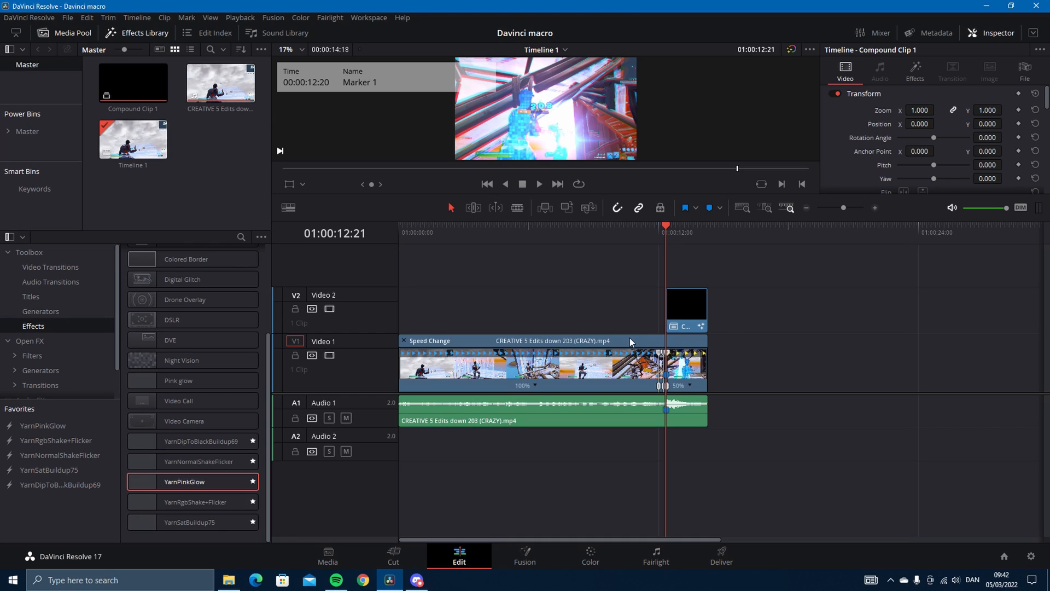